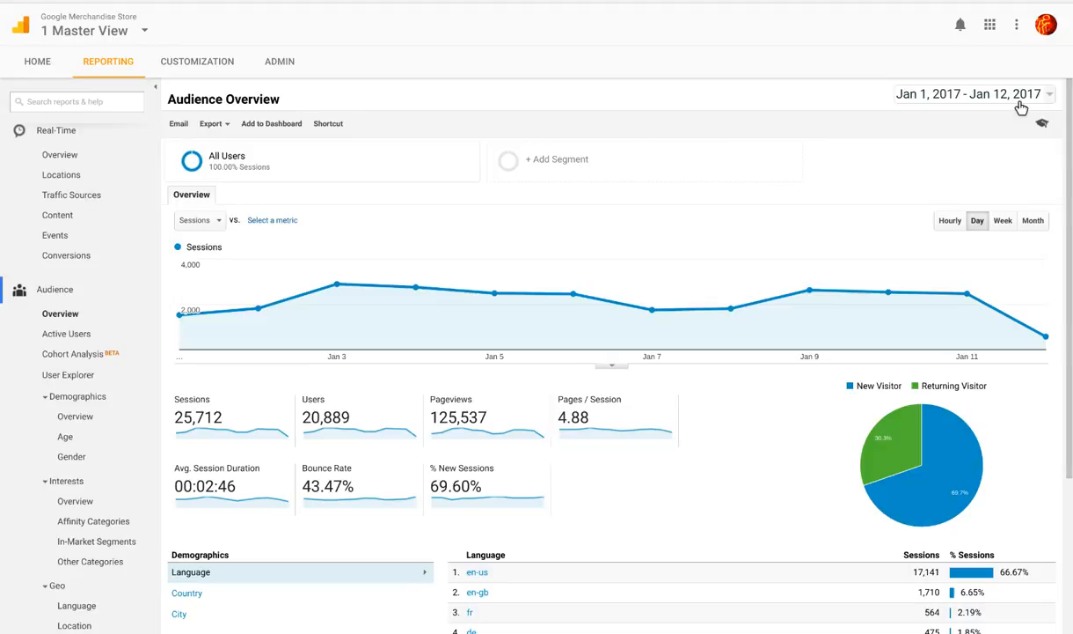
mouse_move(264, 379)
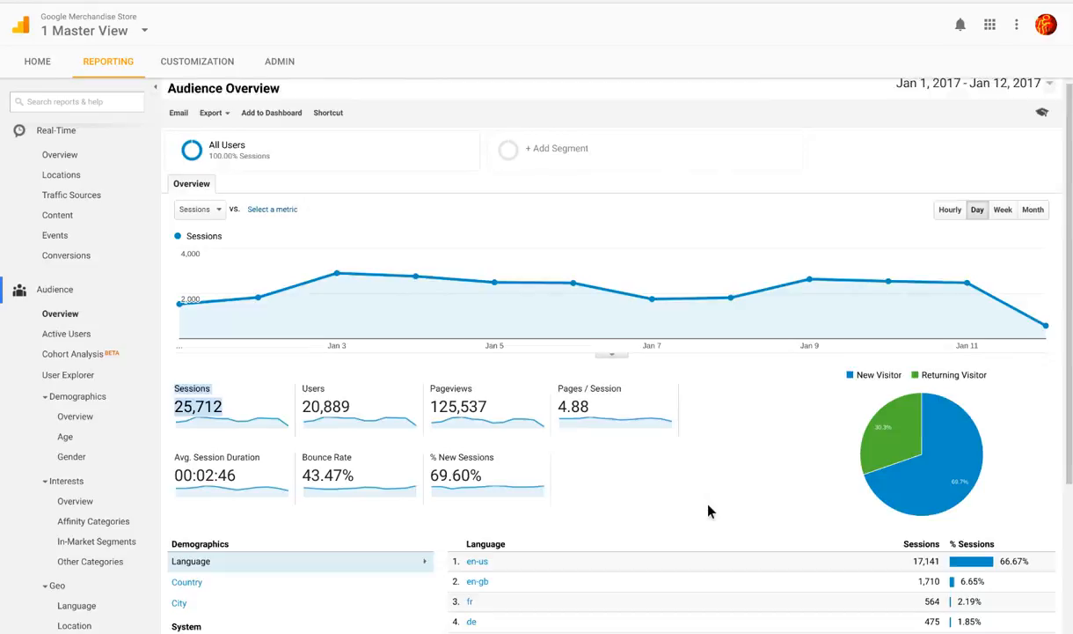
- Scroll the Audience Overview toward Geo > Language in the left navigation
scroll(down, 3)
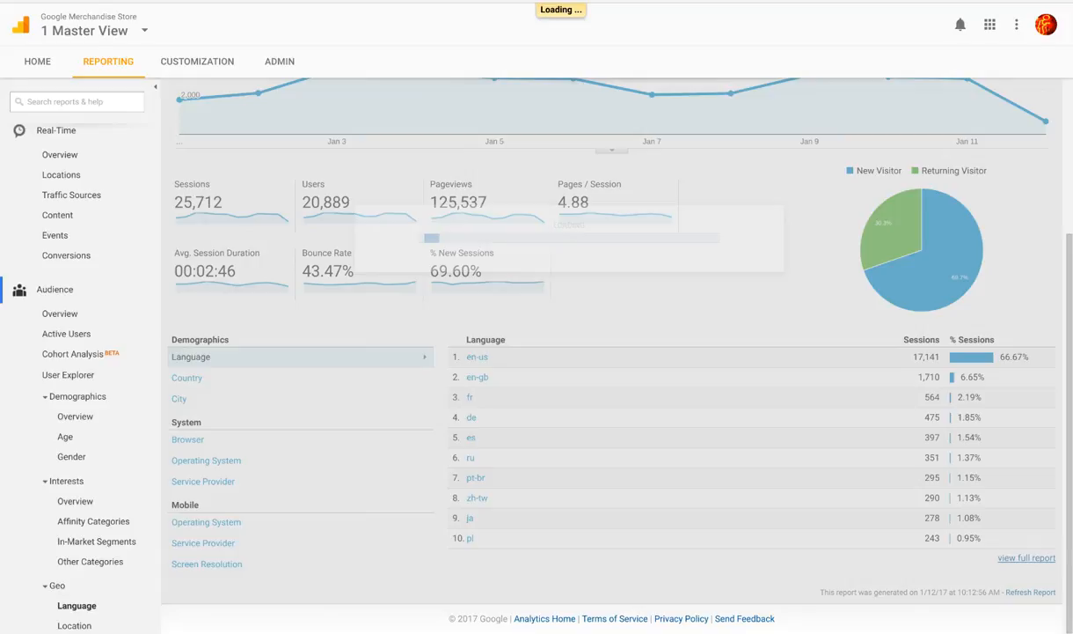
- Open the Language report and scroll through sessions and revenue for the top ten languages
click(191, 356)
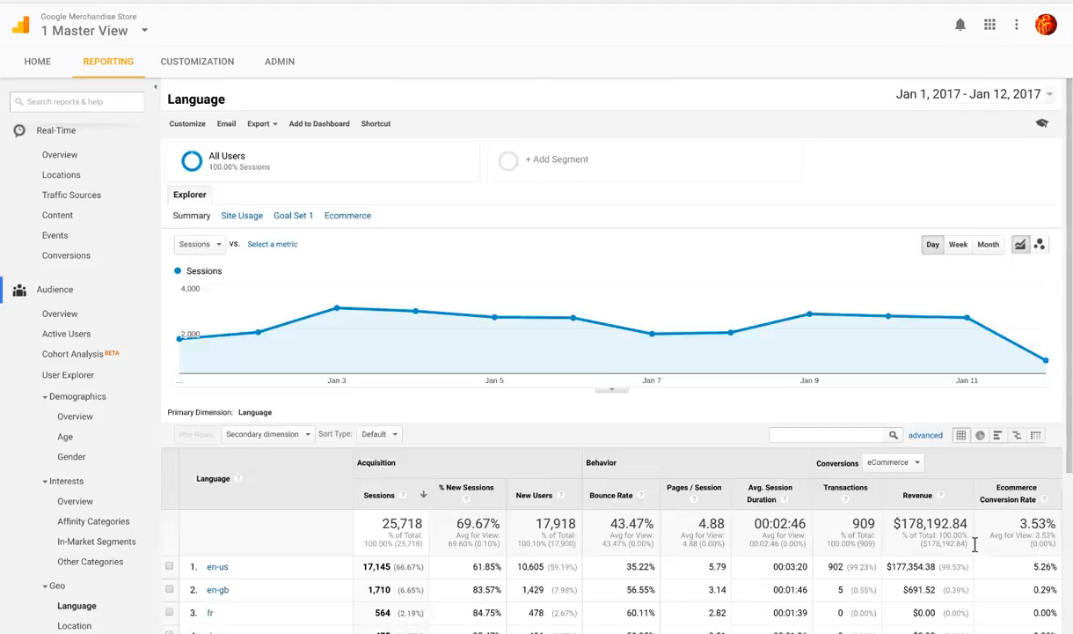
scroll(down, 3)
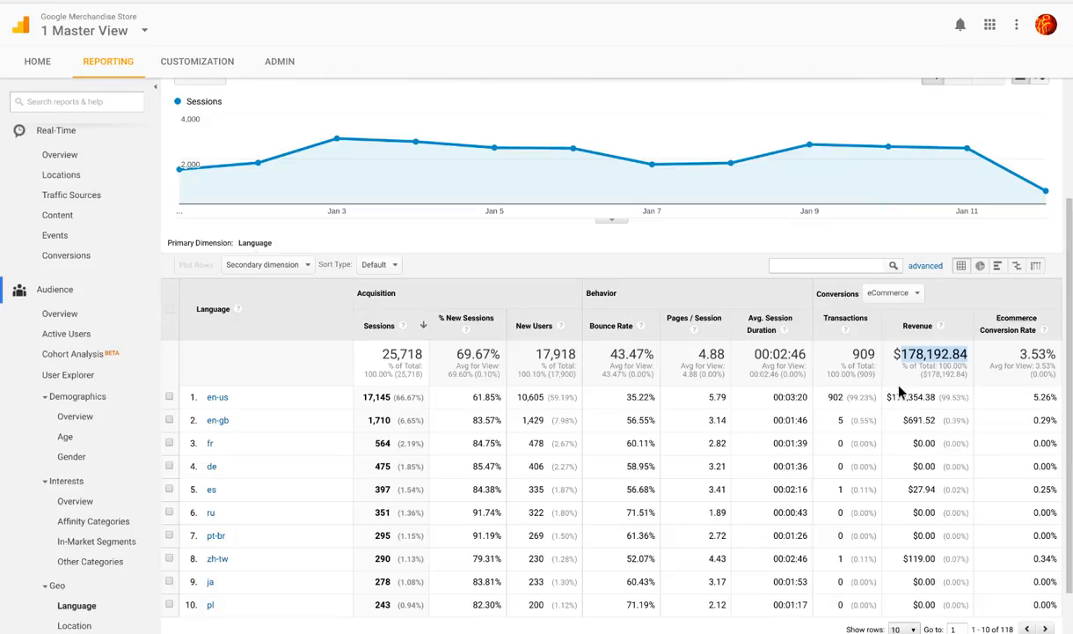
scroll(down, 3)
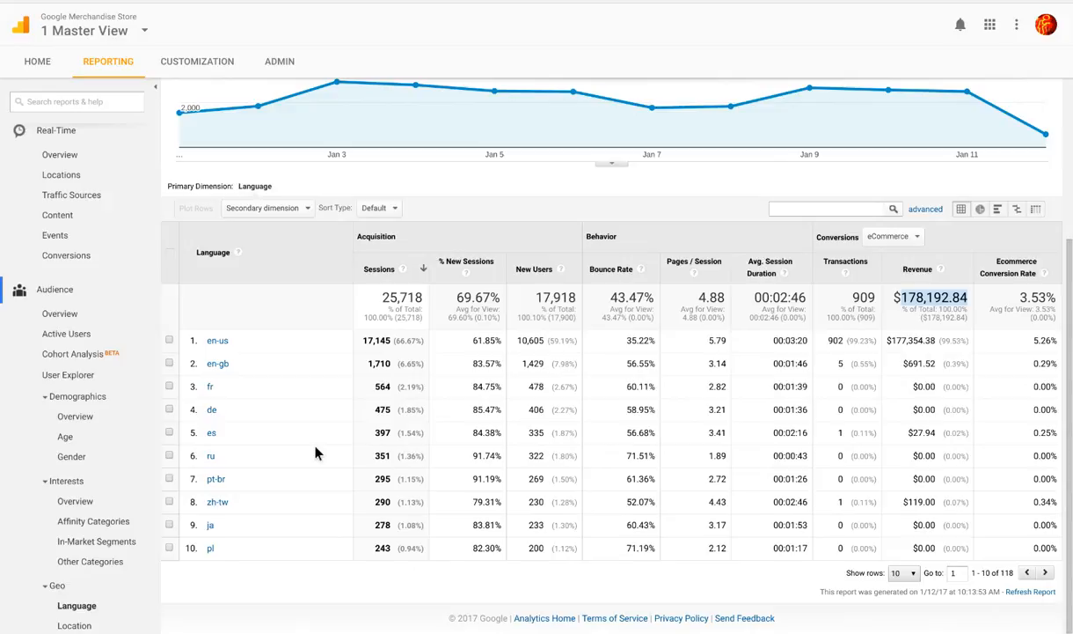
mouse_move(258, 427)
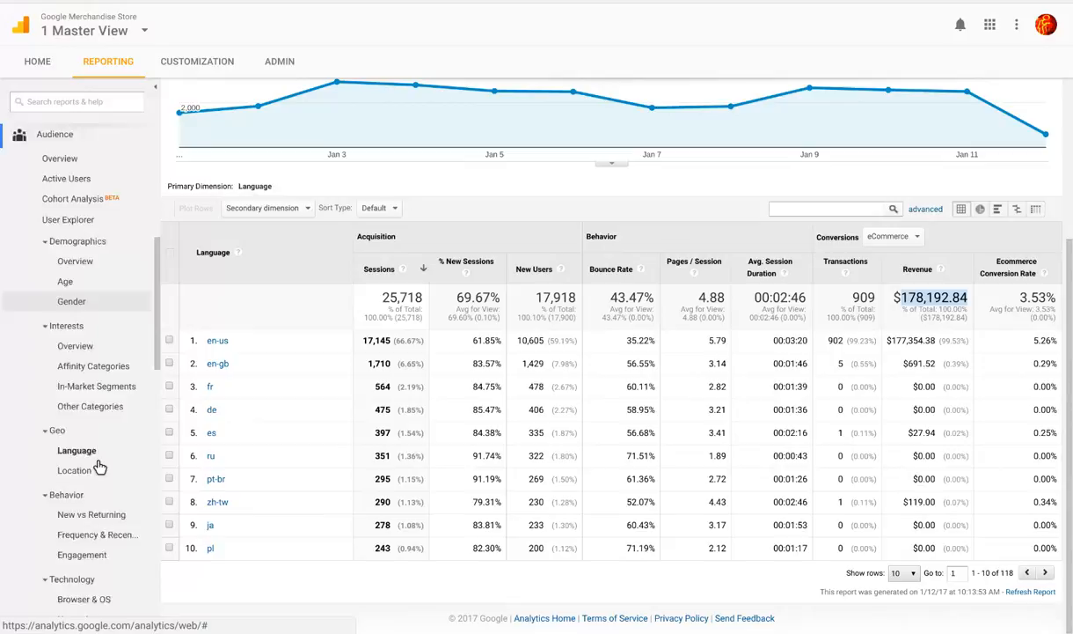
- Open Multi-Channel Funnels Top Conversion Paths, showing 2,968 conversions worth $101,970.43
scroll(down, 3)
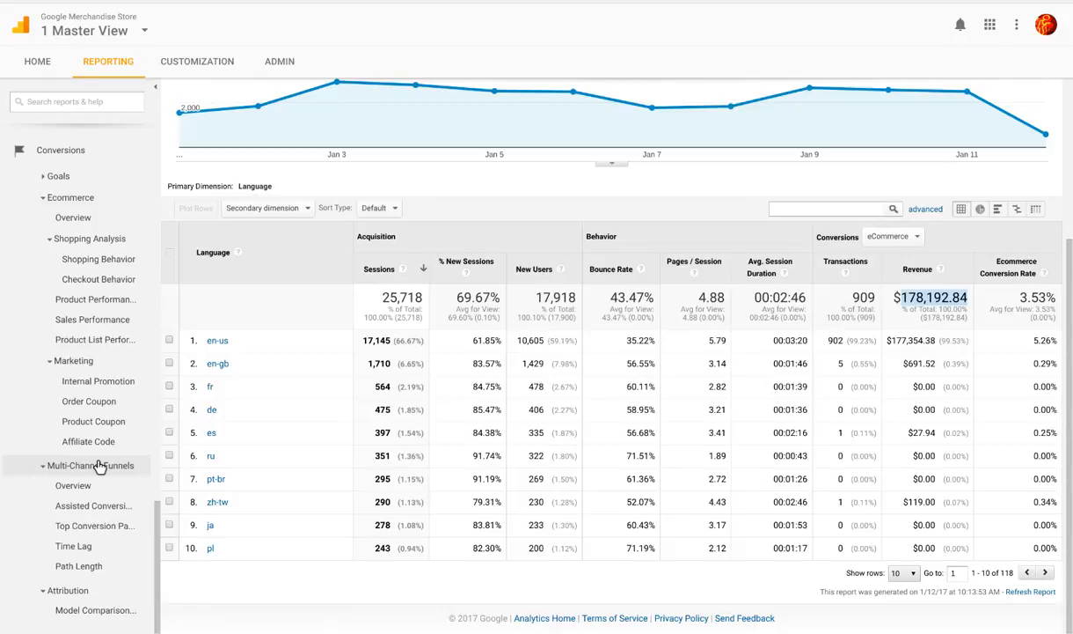
mouse_move(95, 526)
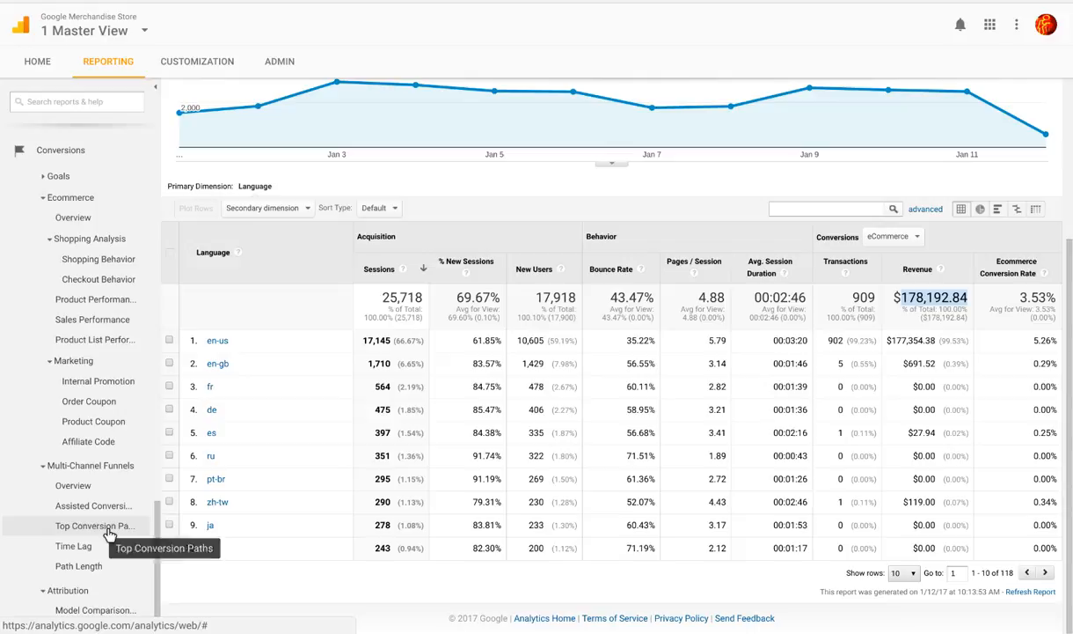
click(95, 525)
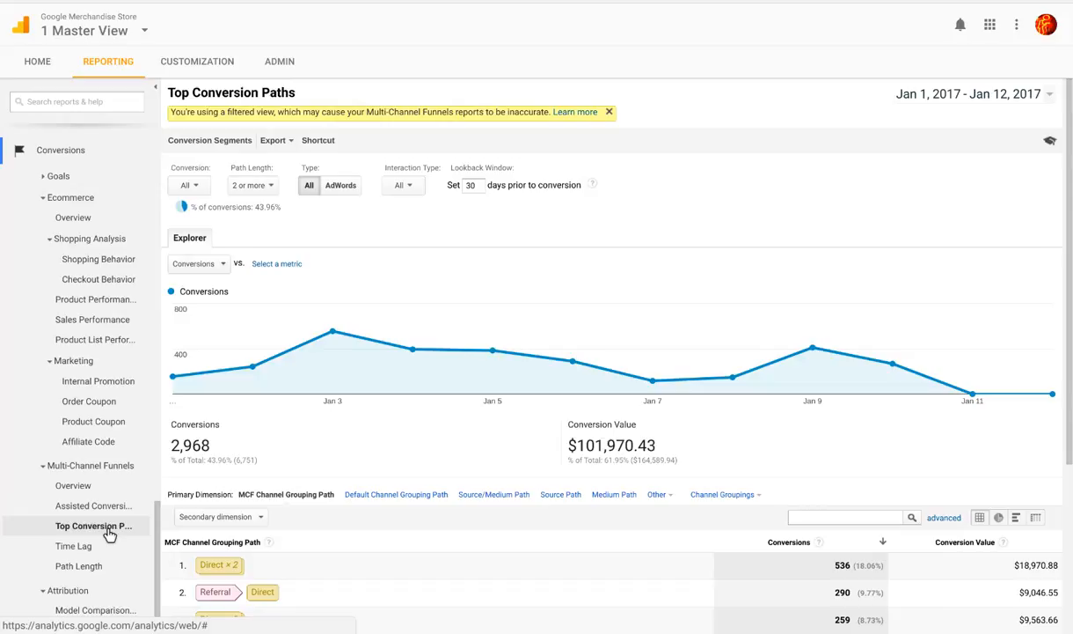
- Increase Show rows above ten and scroll through the paths, led by Direct ×2
scroll(down, 3)
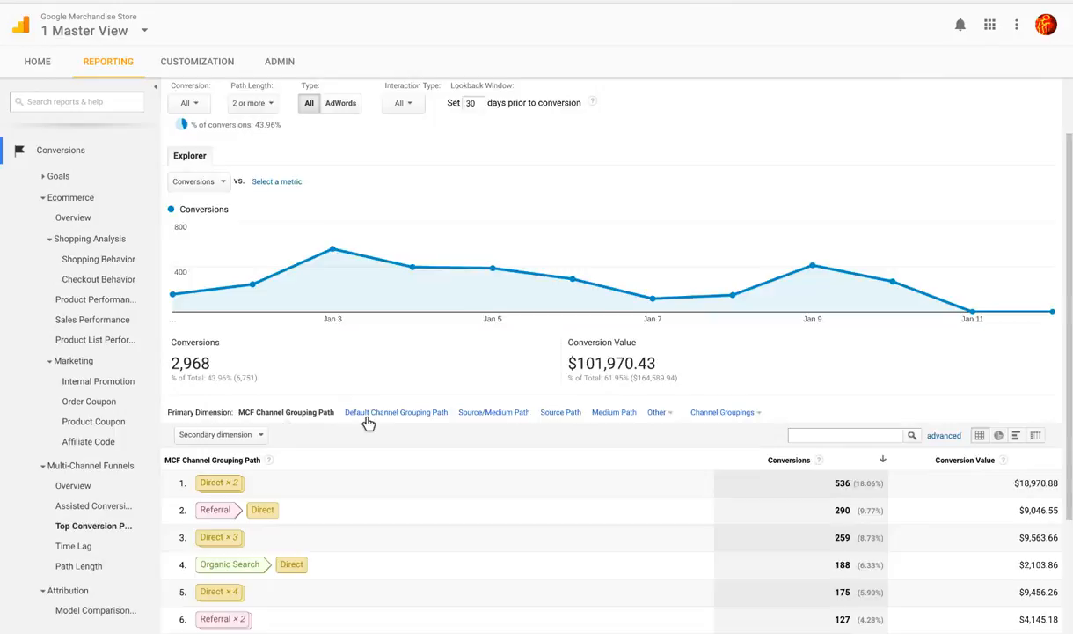
scroll(down, 3)
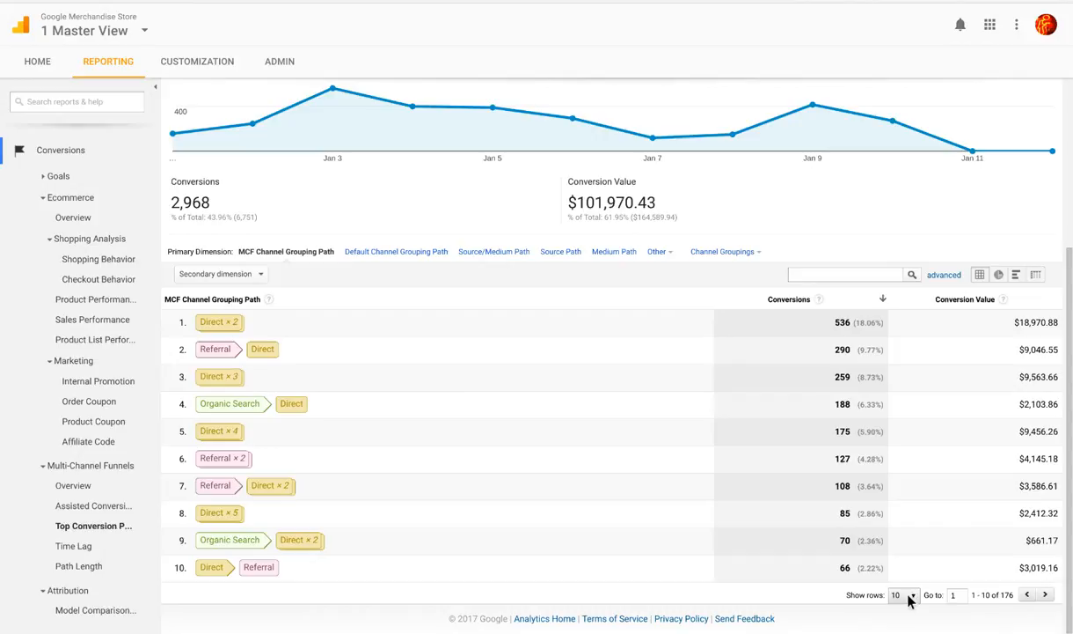
click(902, 595)
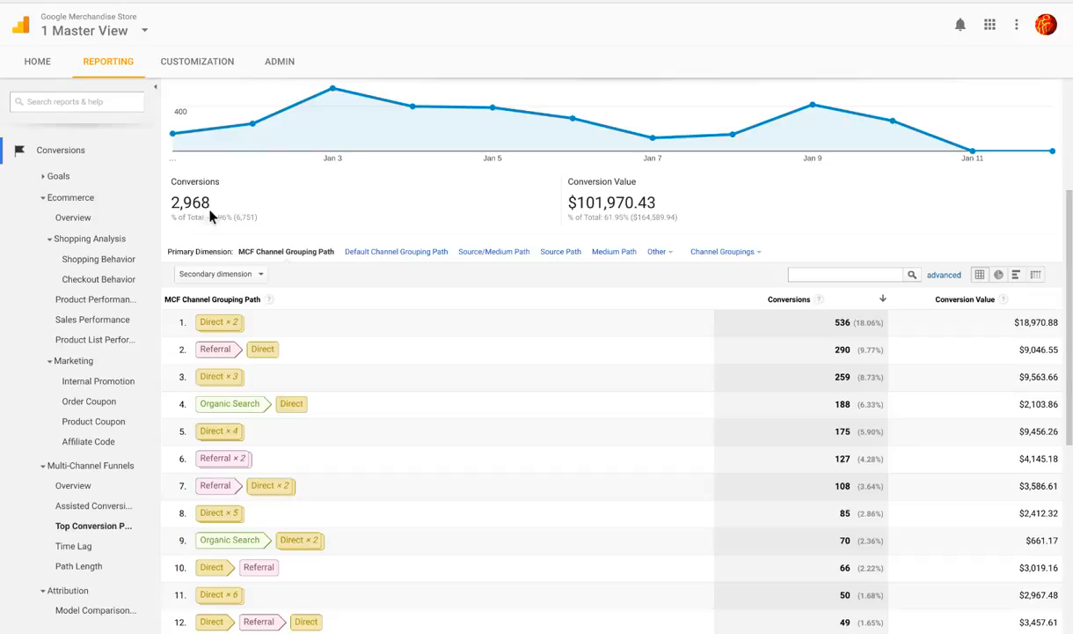
scroll(down, 3)
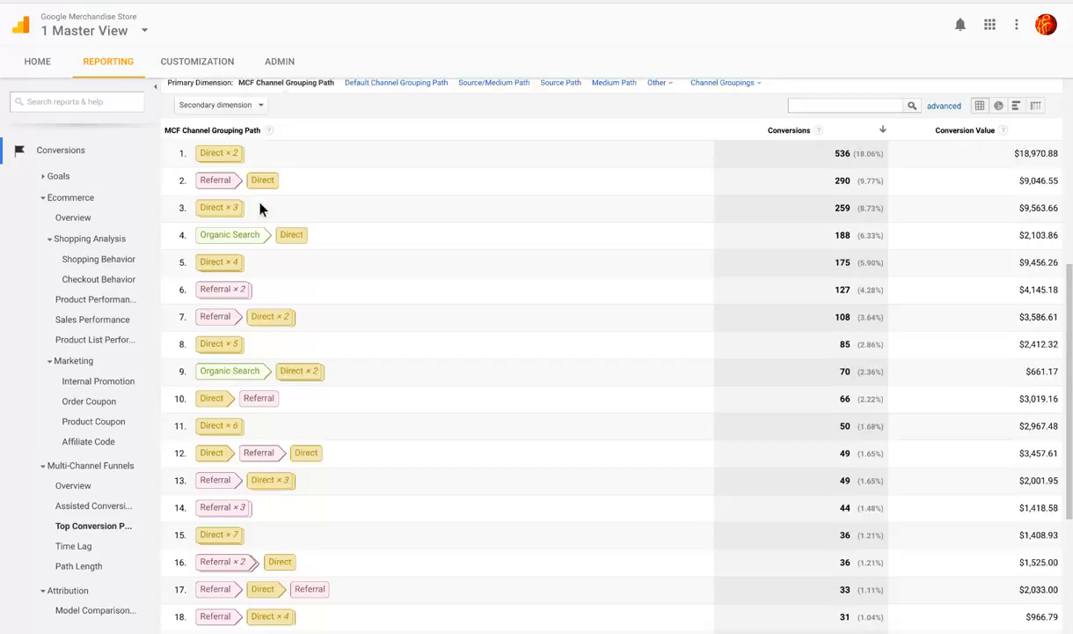
scroll(down, 3)
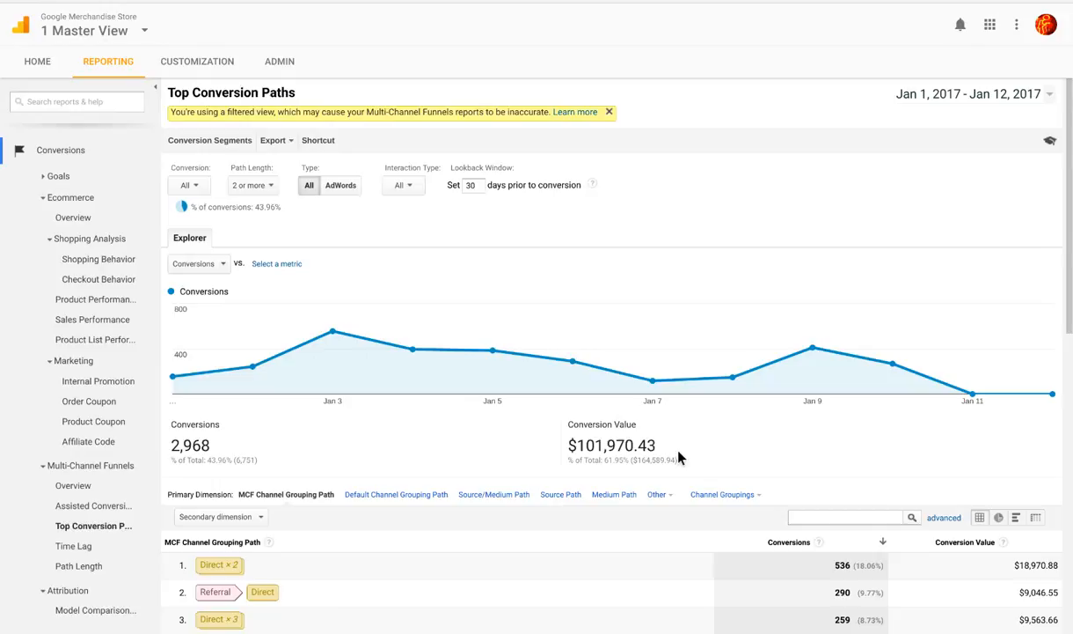
- Scroll through all 25 of 176 paths down to Referral ×2 › Direct › Referral
scroll(down, 3)
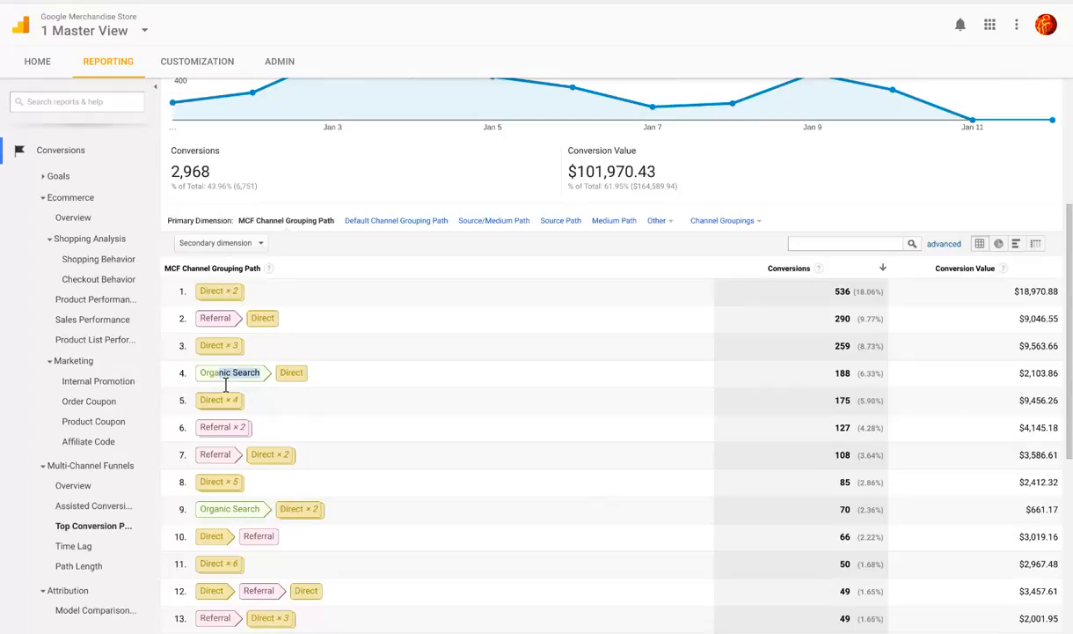
scroll(down, 3)
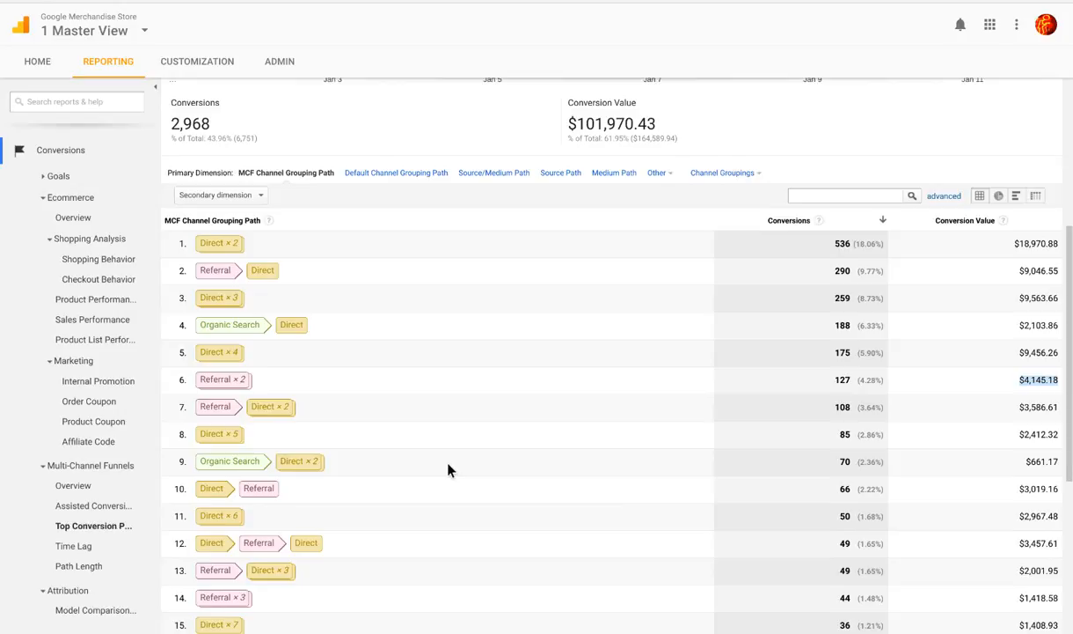
scroll(down, 3)
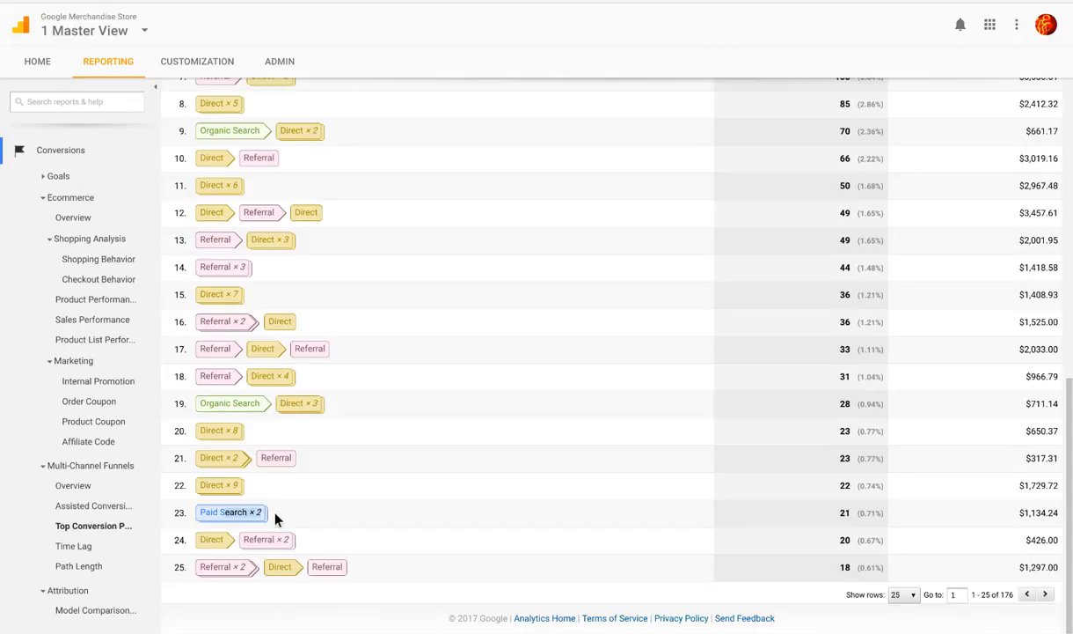
mouse_move(829, 527)
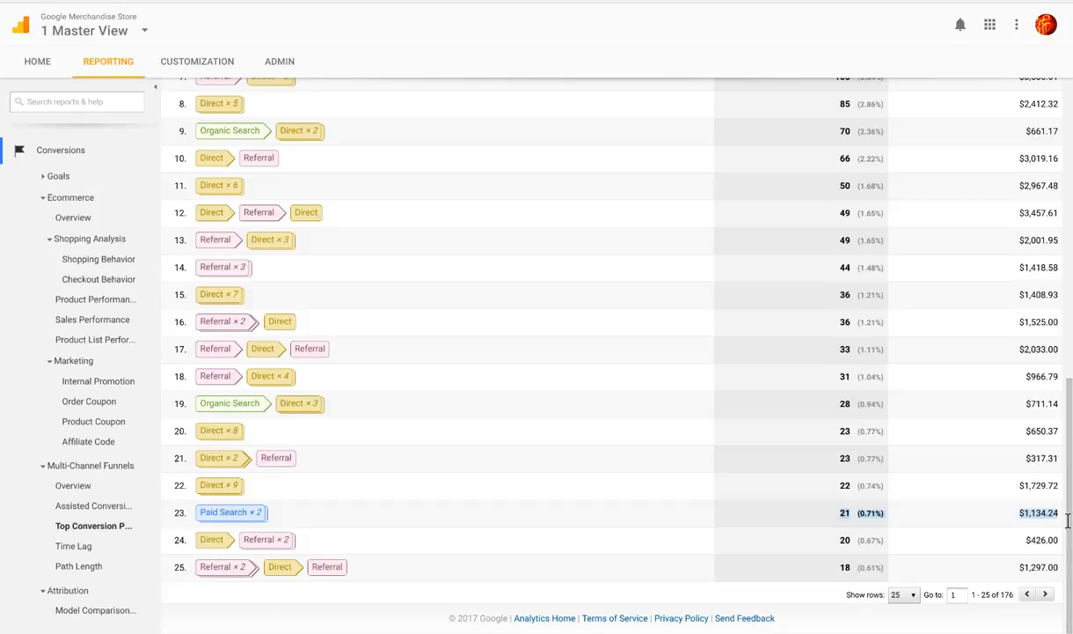
- Set Show rows back to 10 and open the Secondary dimension list
click(903, 595)
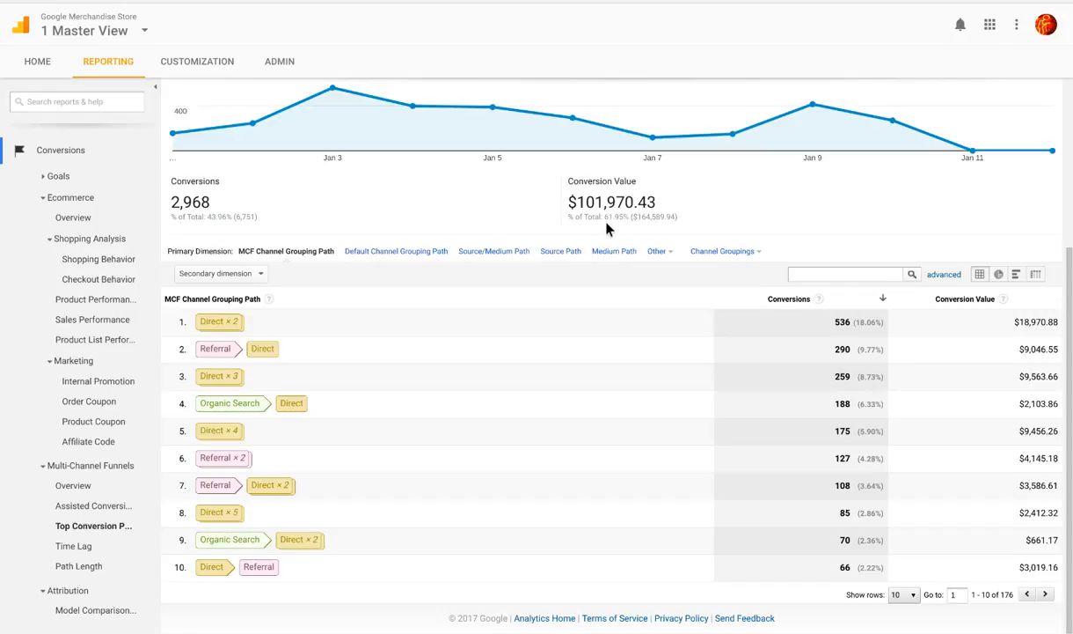
mouse_move(313, 286)
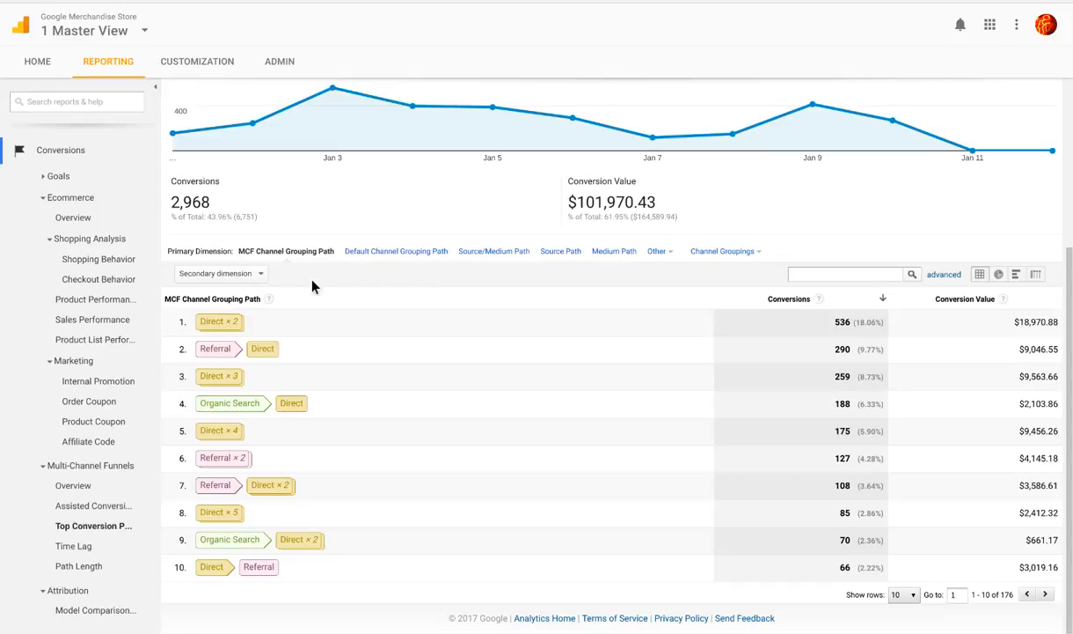
click(220, 273)
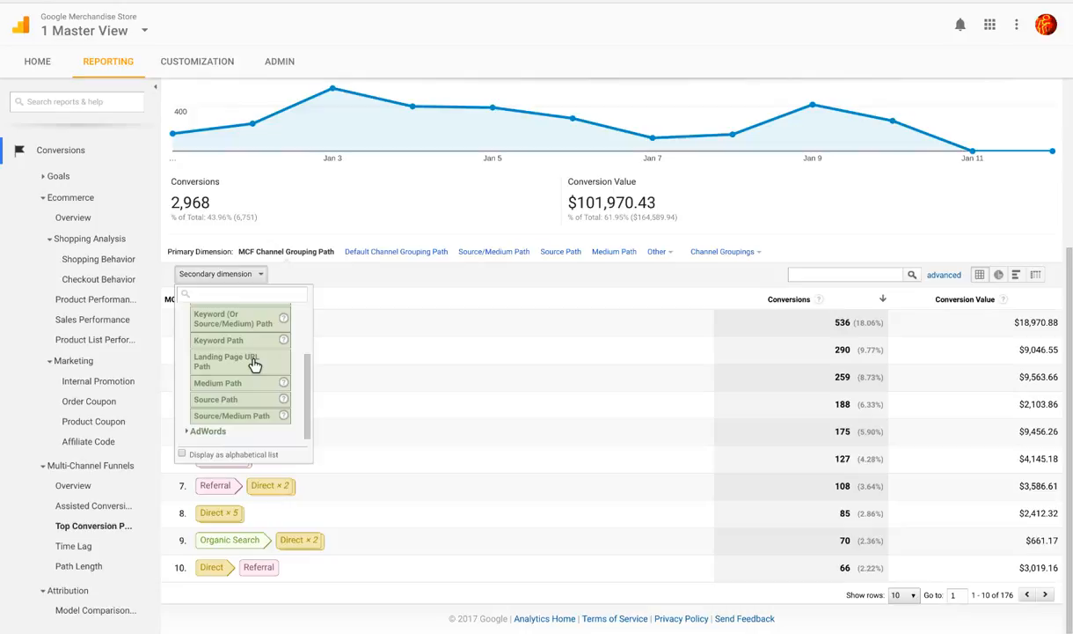
- Add Landing Page URL Path as secondary dimension and review the 725 rows
click(253, 360)
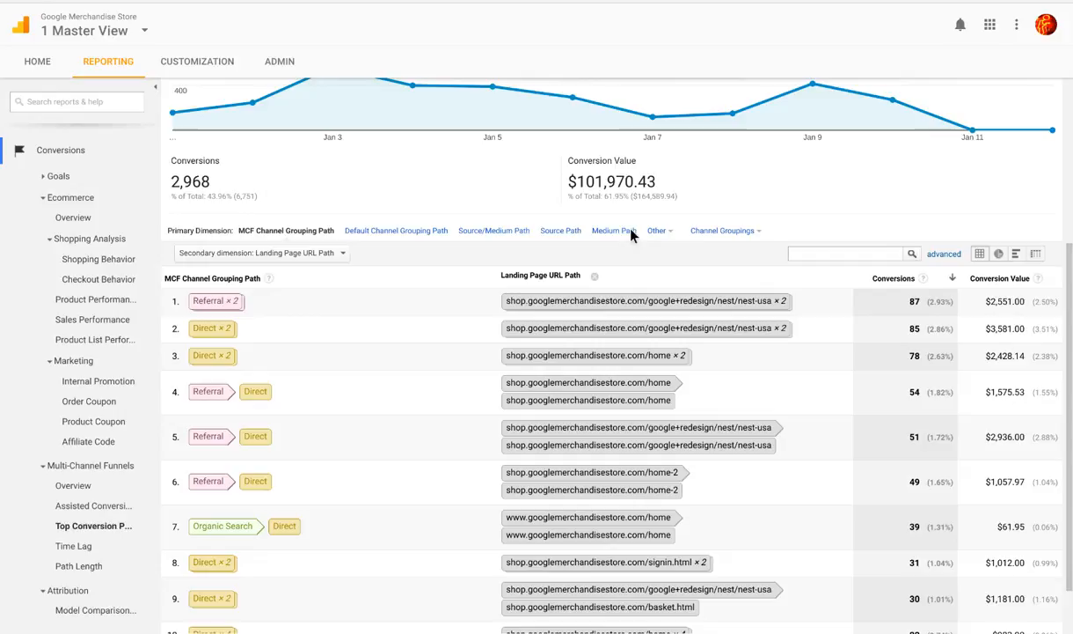
scroll(down, 3)
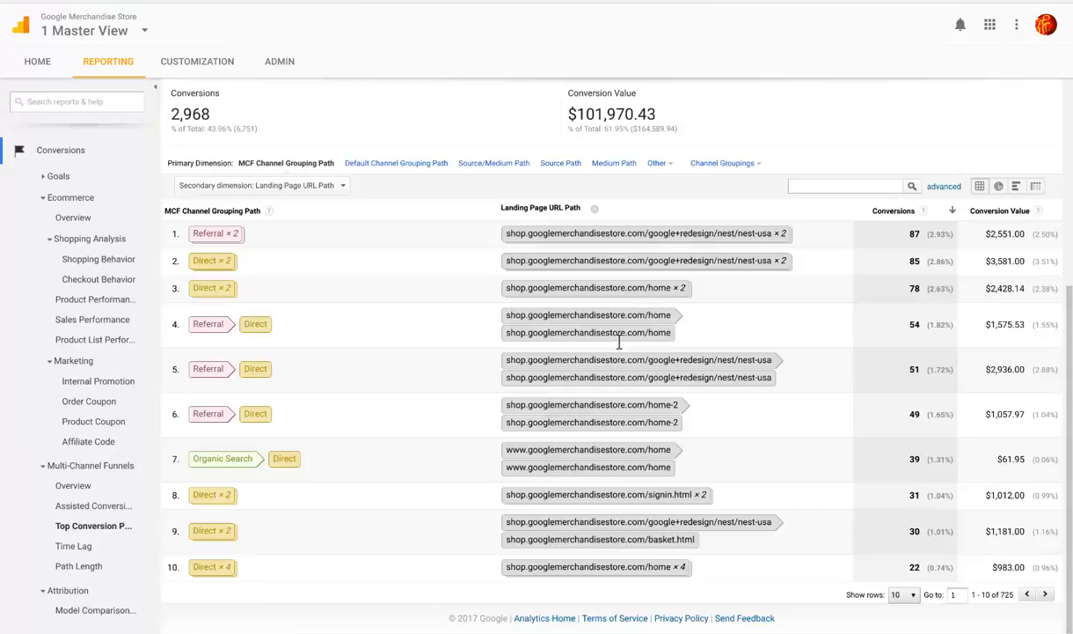
mouse_move(632, 407)
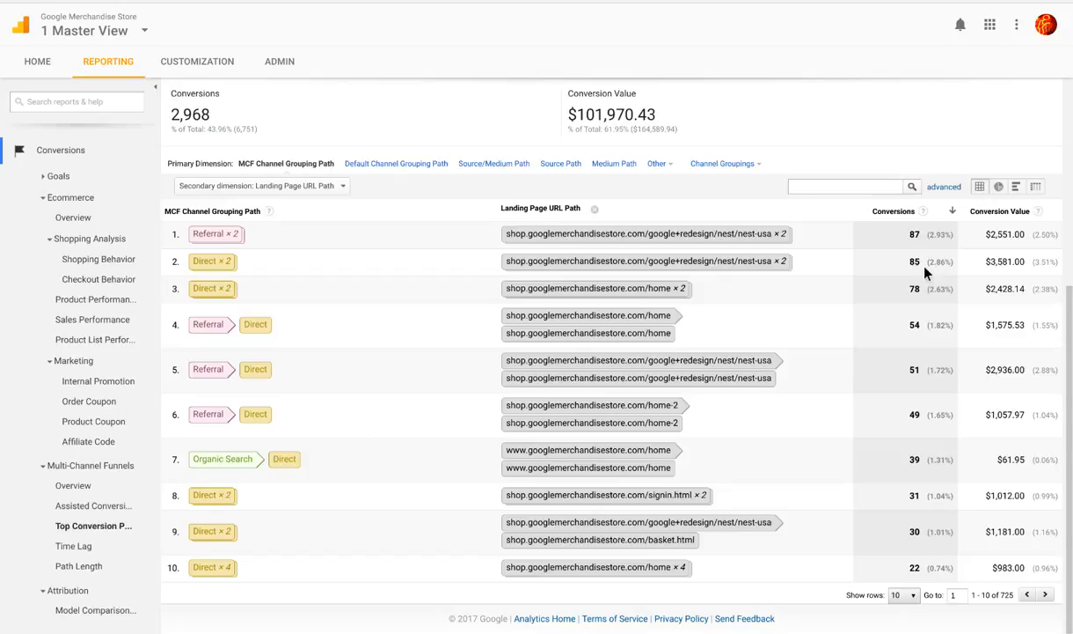
mouse_move(940, 414)
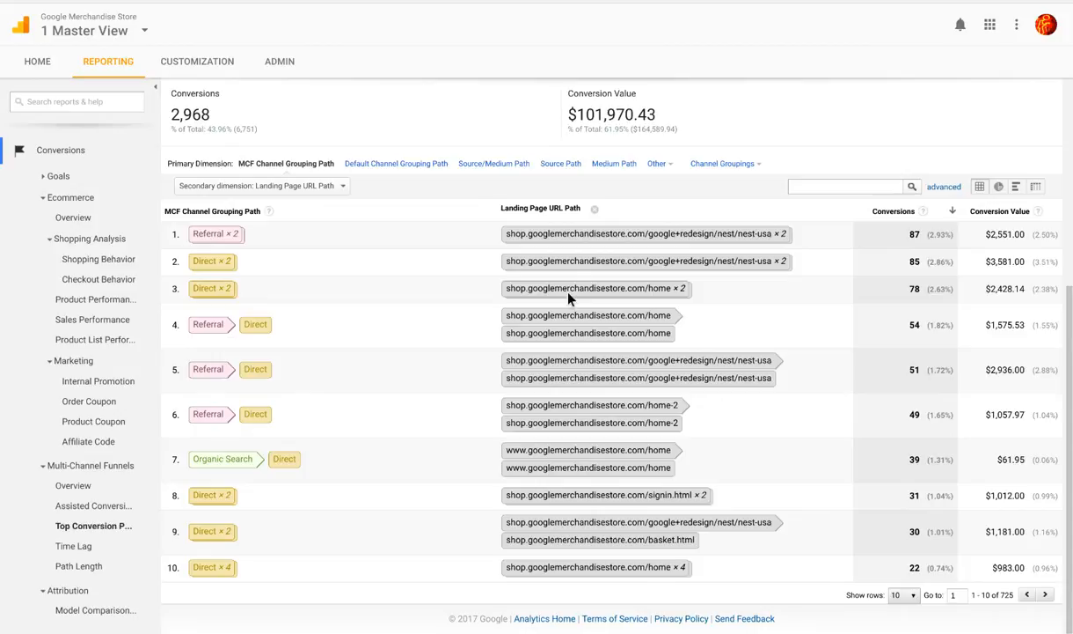
mouse_move(630, 444)
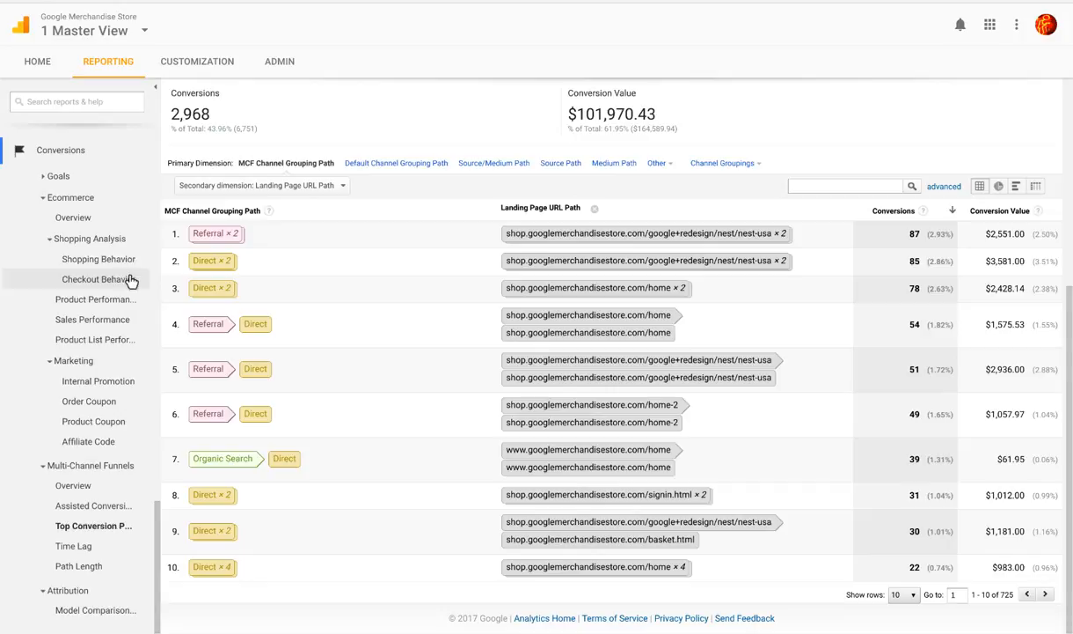
- Open Shopping Behavior and scroll the funnel from 25,736 sessions to 889 transactions
click(89, 259)
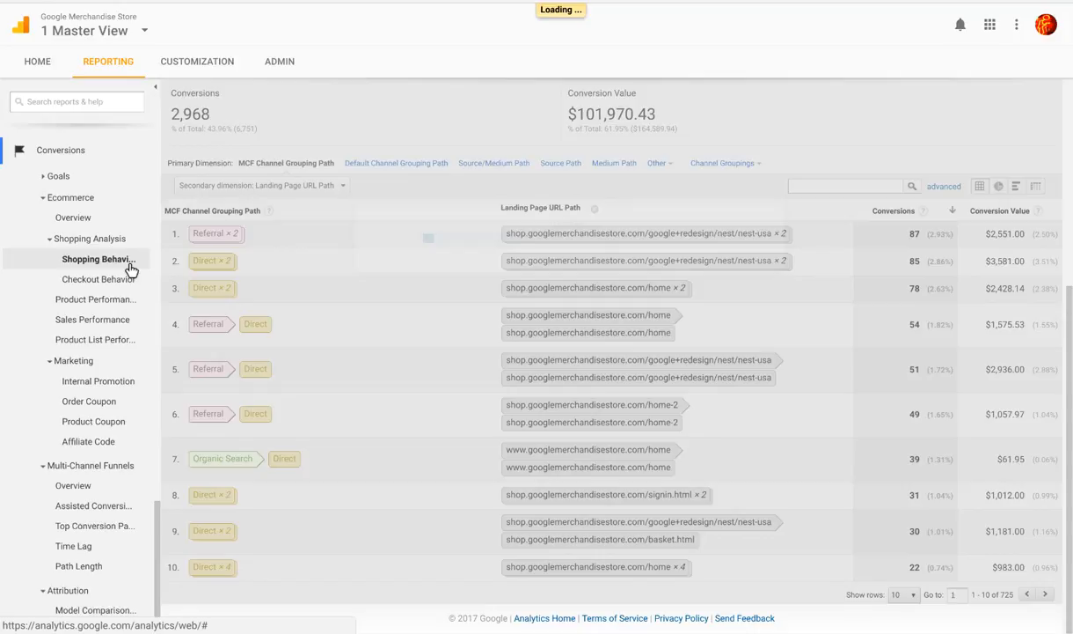
click(99, 259)
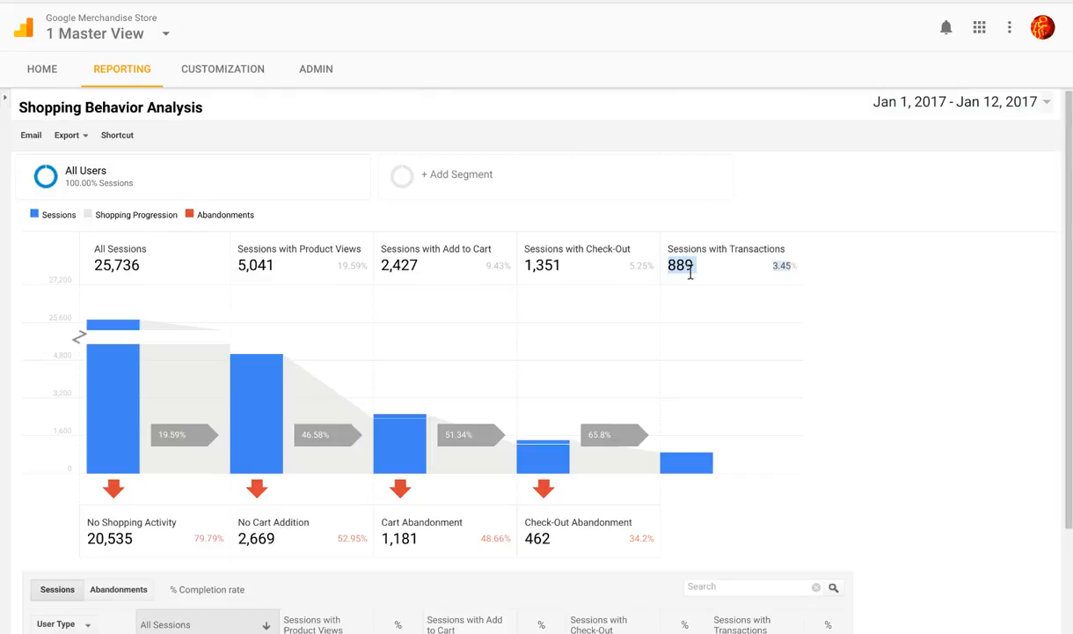
mouse_move(763, 277)
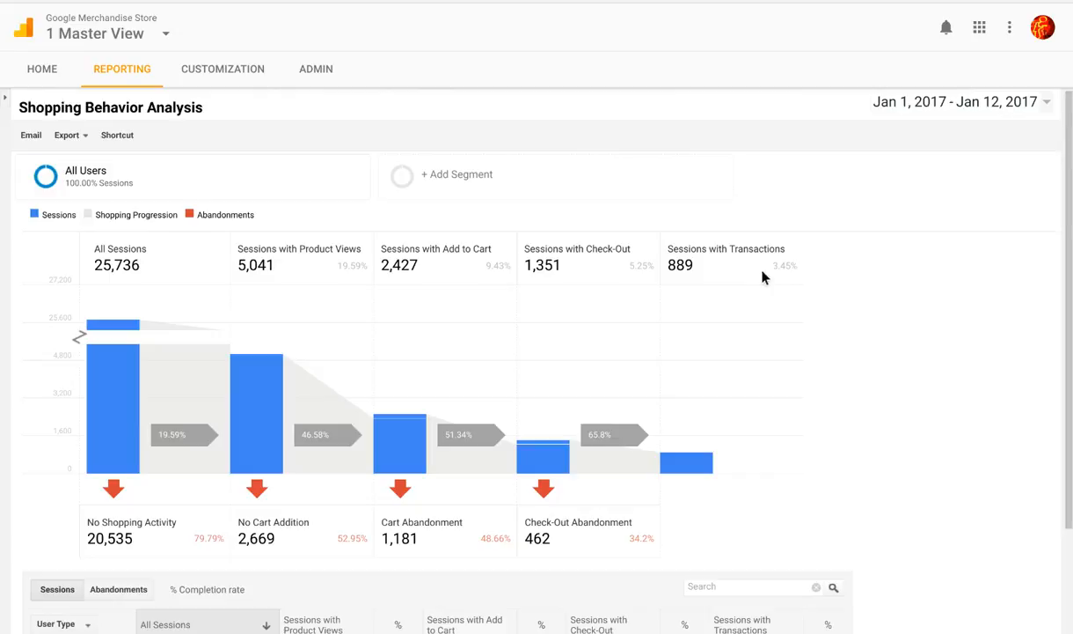
mouse_move(641, 300)
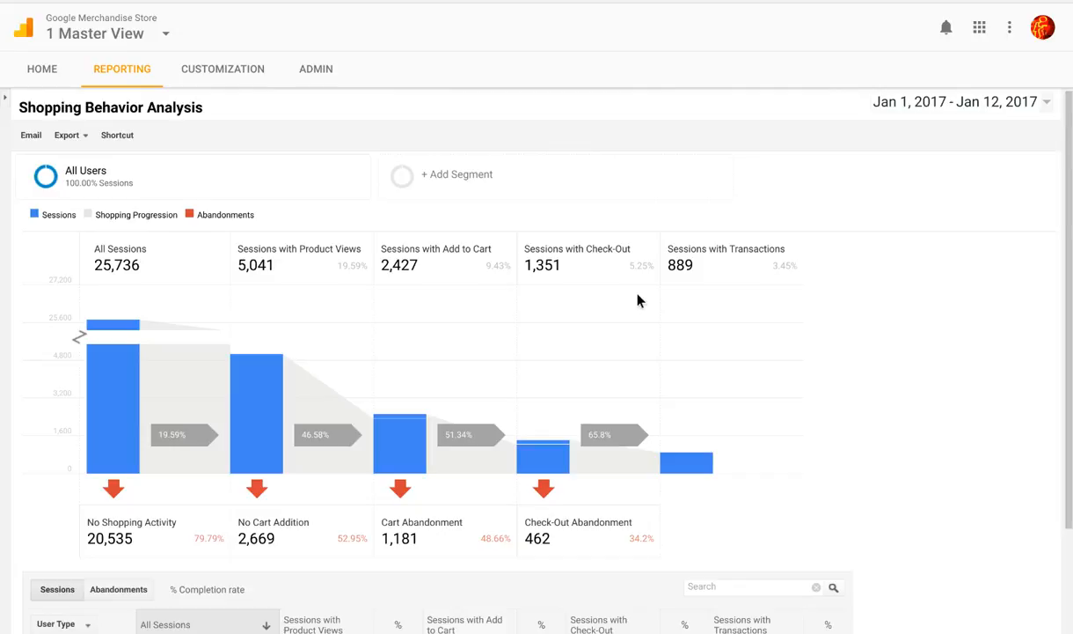
mouse_move(293, 286)
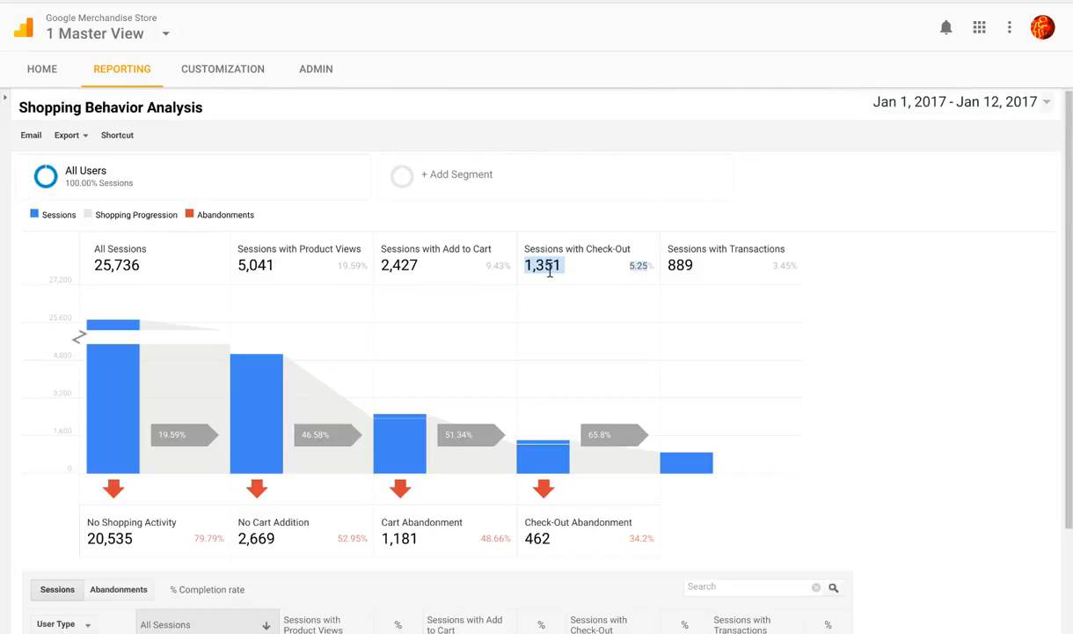
scroll(down, 3)
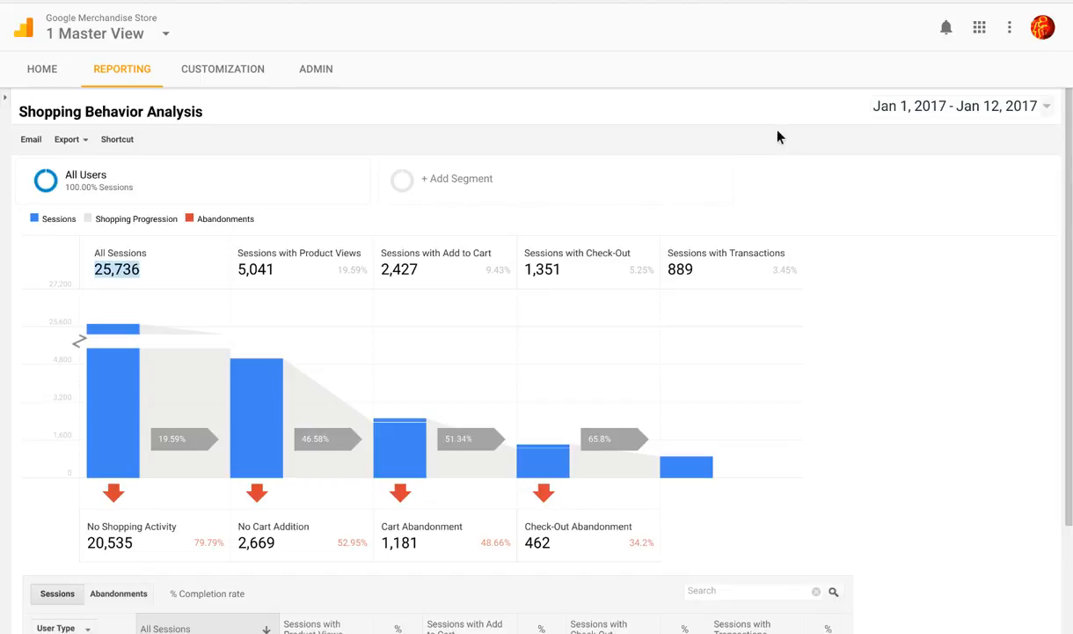
scroll(down, 3)
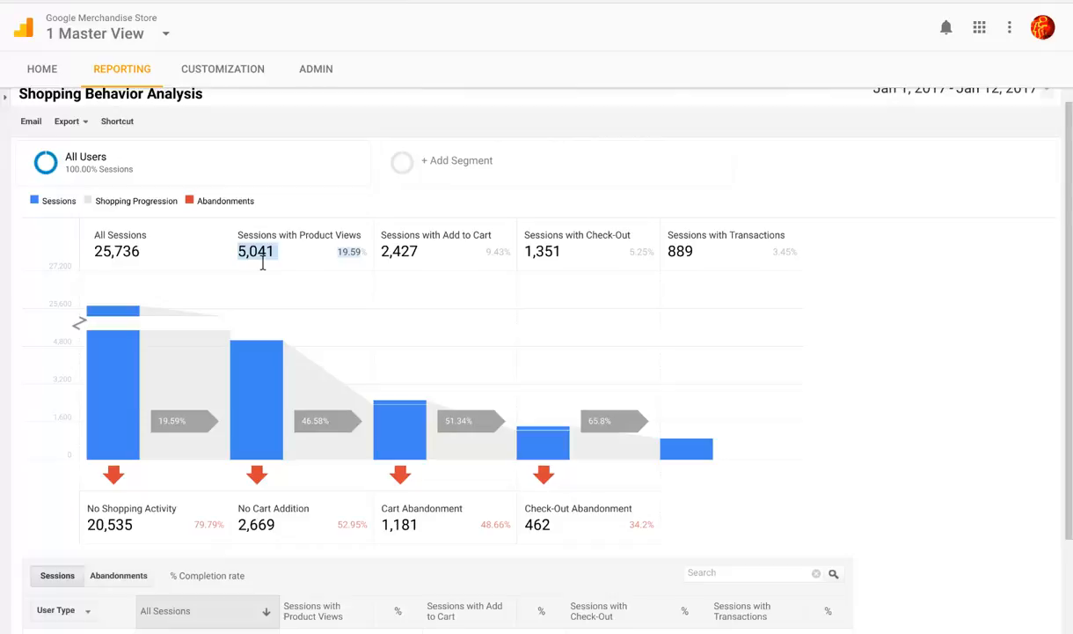
scroll(down, 3)
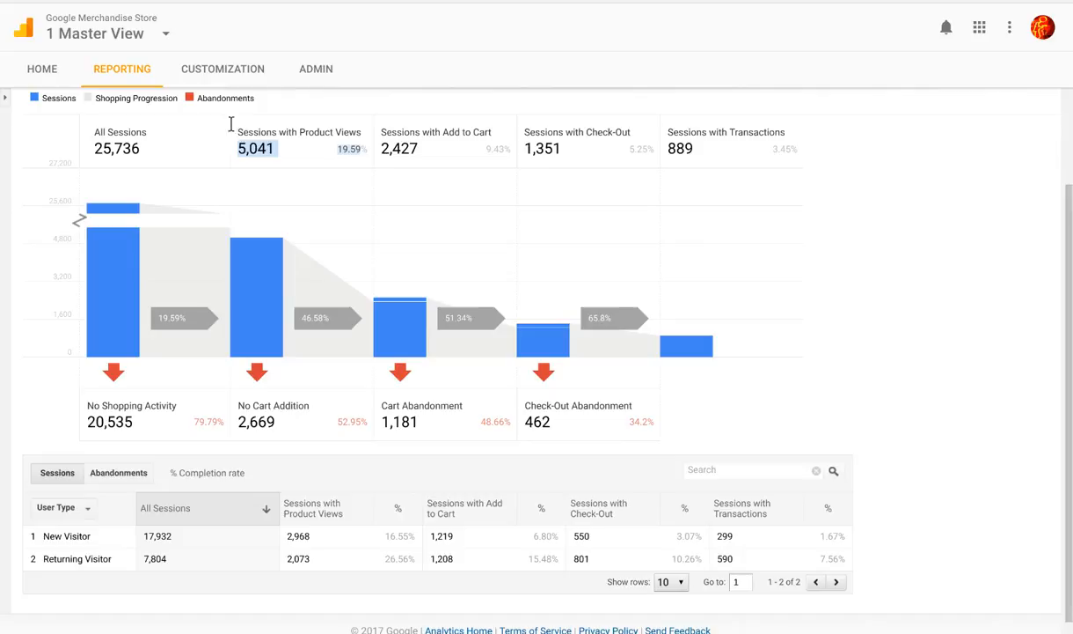
mouse_move(339, 436)
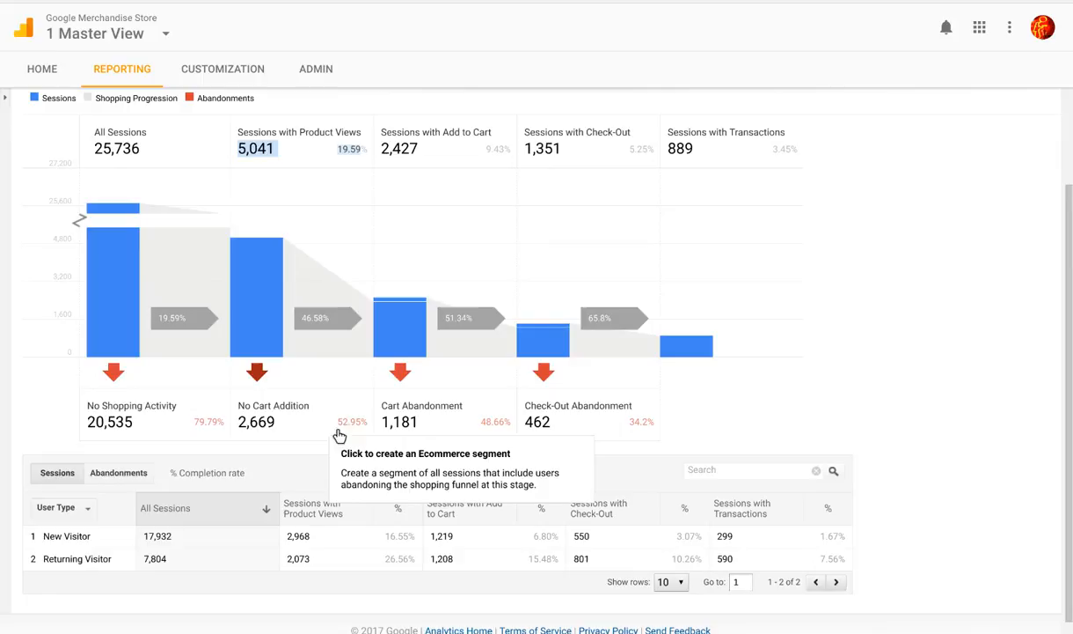
scroll(down, 3)
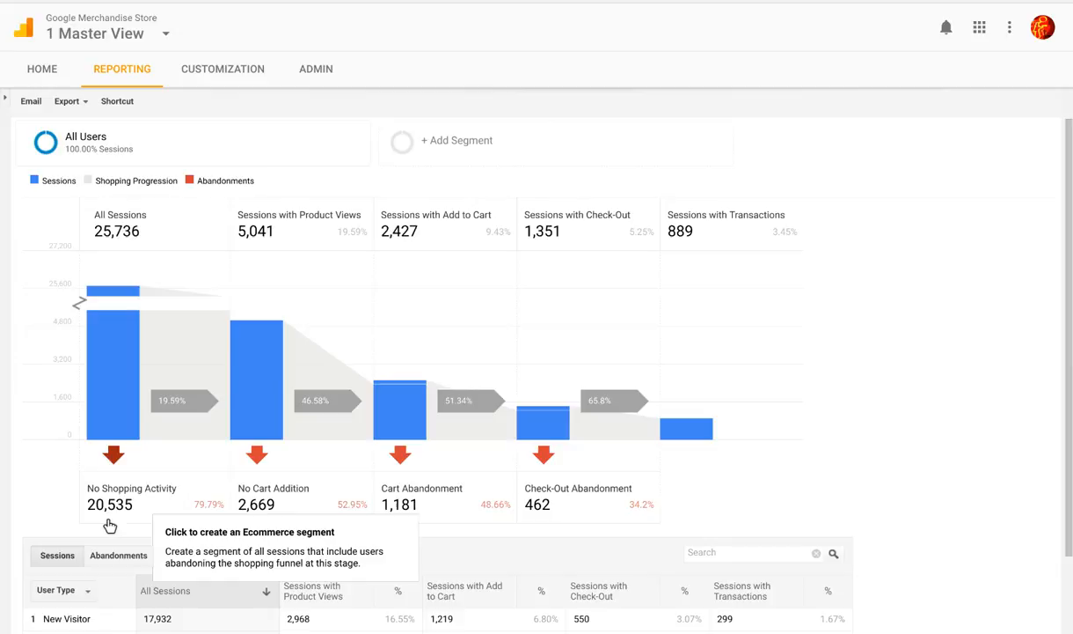
scroll(down, 3)
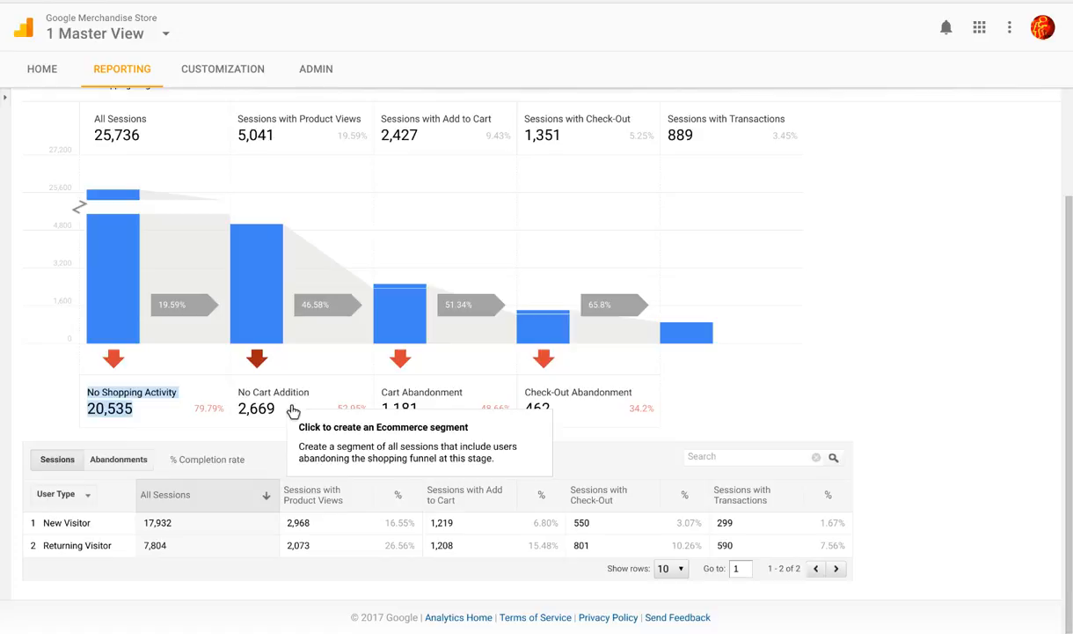
mouse_move(439, 412)
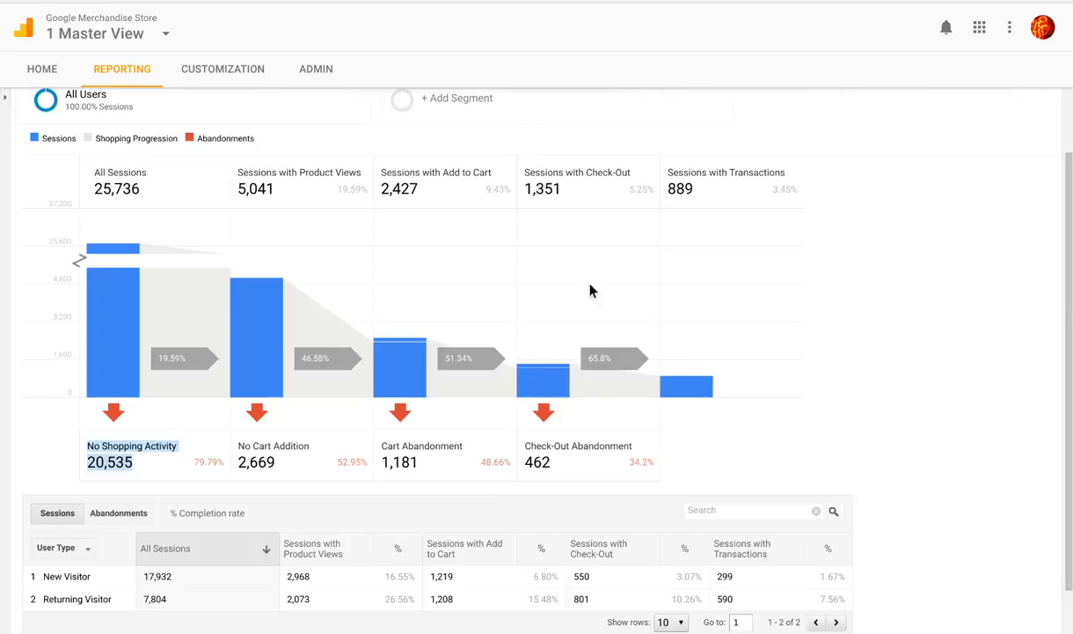
mouse_move(655, 473)
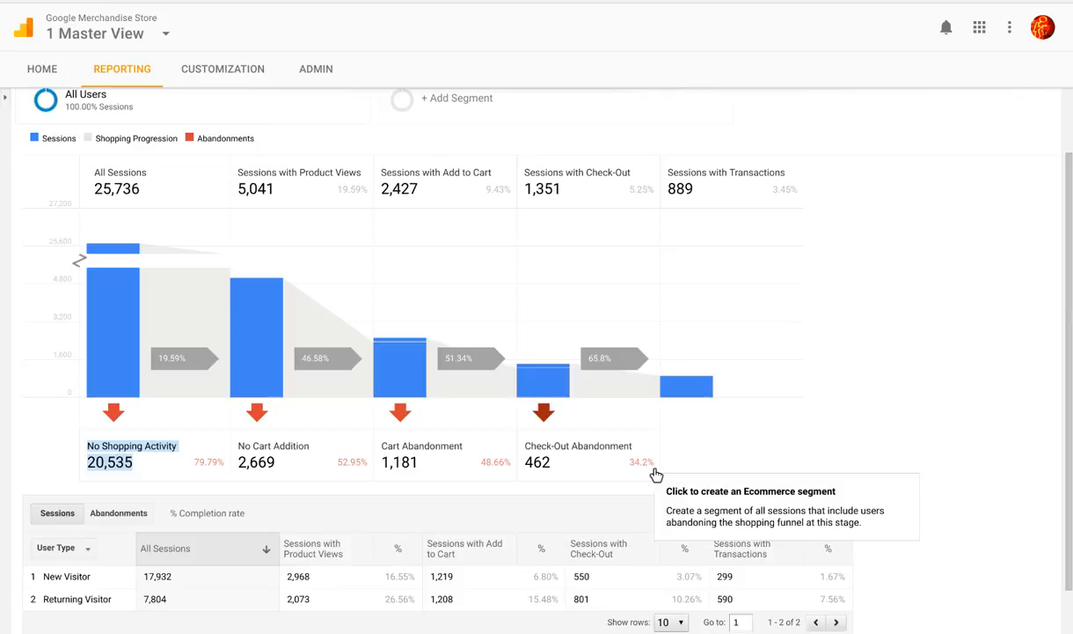
scroll(down, 3)
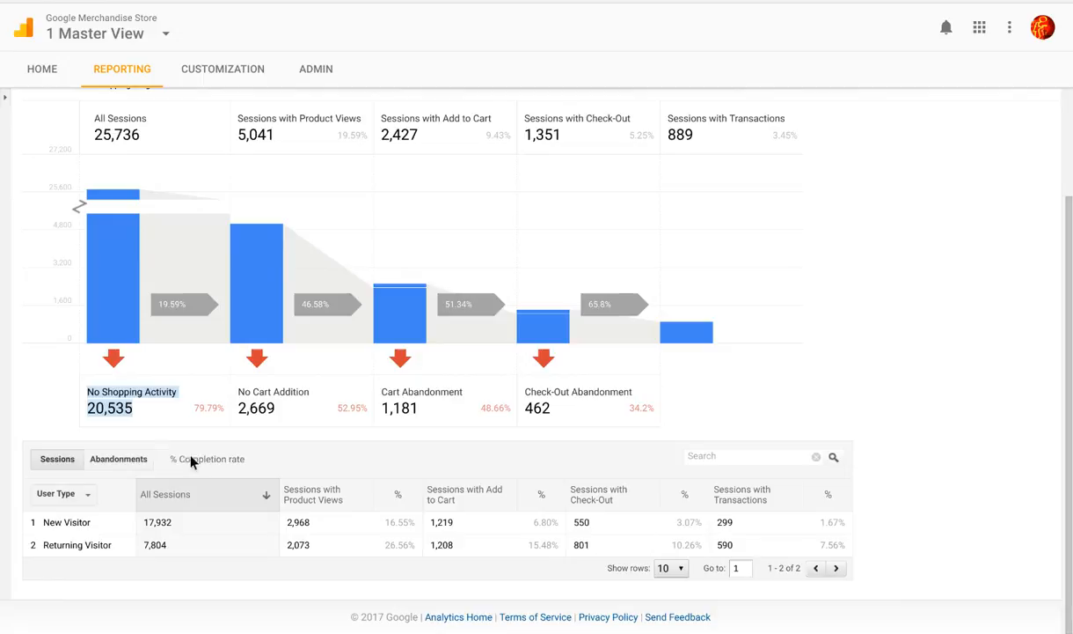
- Show abandonments in the table and highlight returning visitors' No Shopping Activity figure
click(118, 459)
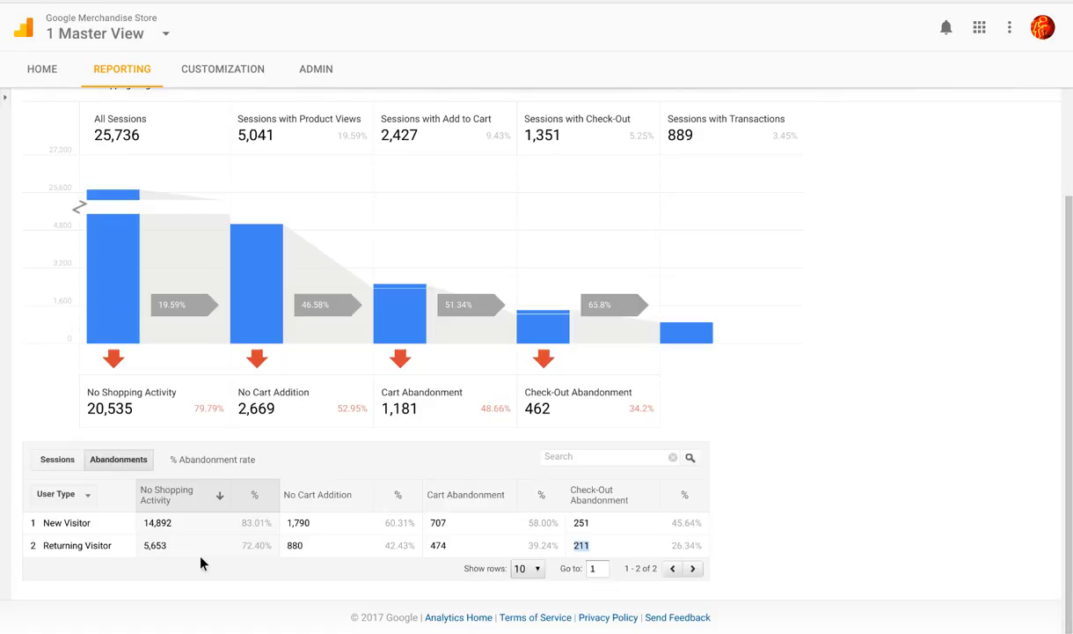
double_click(154, 545)
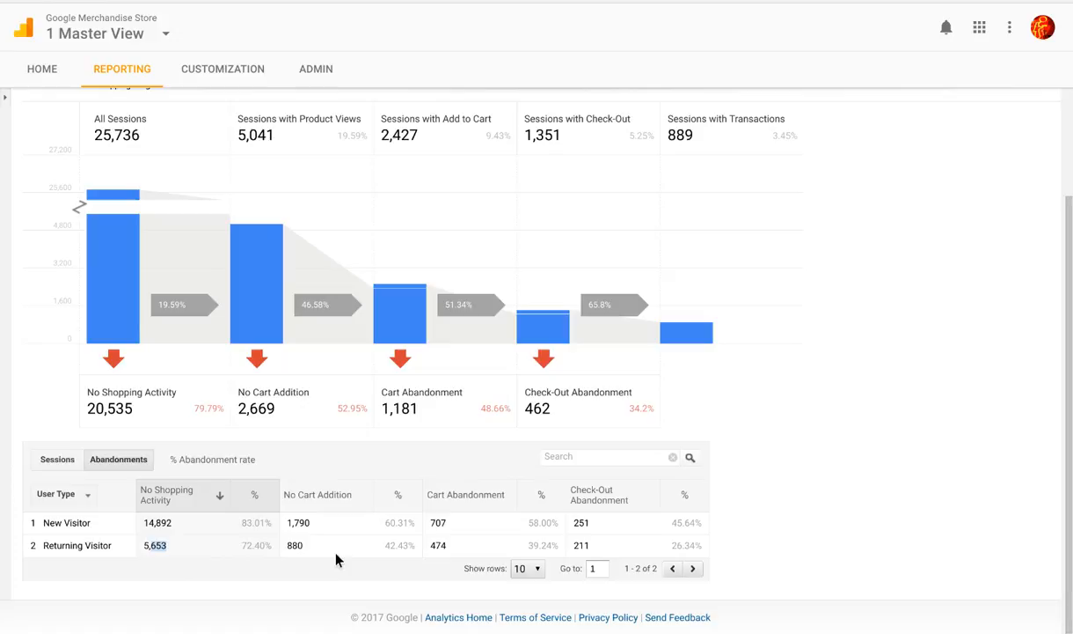
mouse_move(553, 565)
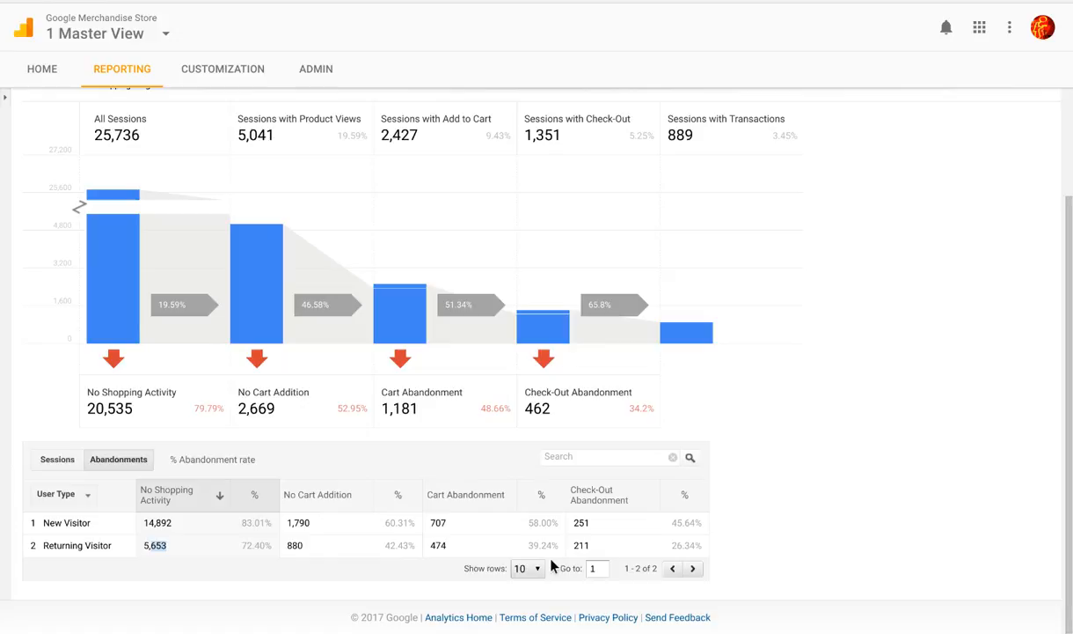
mouse_move(508, 537)
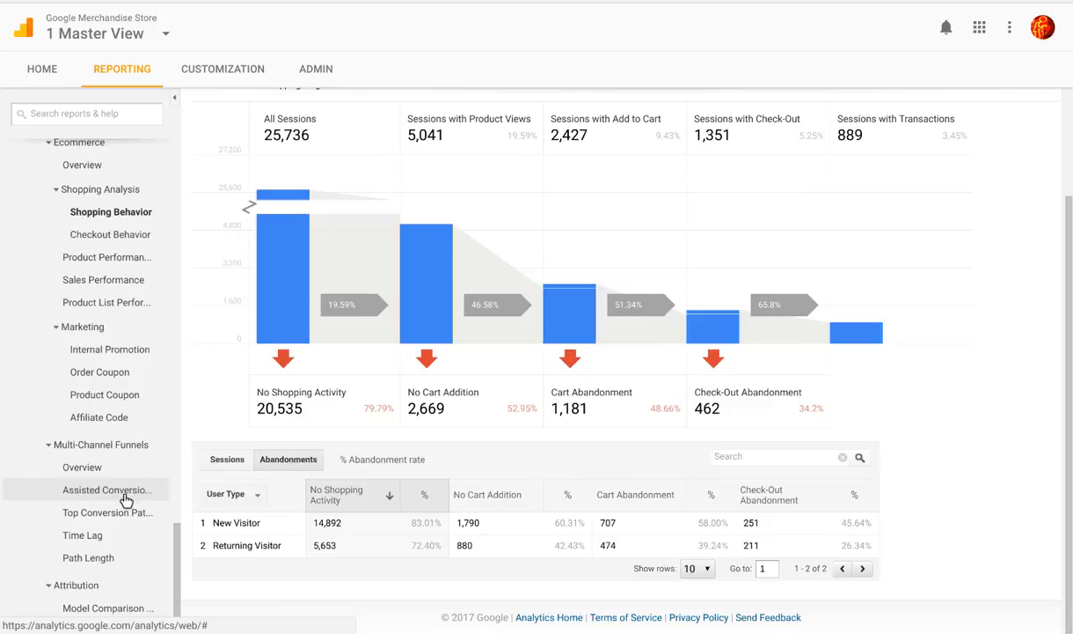
- Return to Top Conversion Paths, showing 2,968 conversions across 176 paths
click(106, 512)
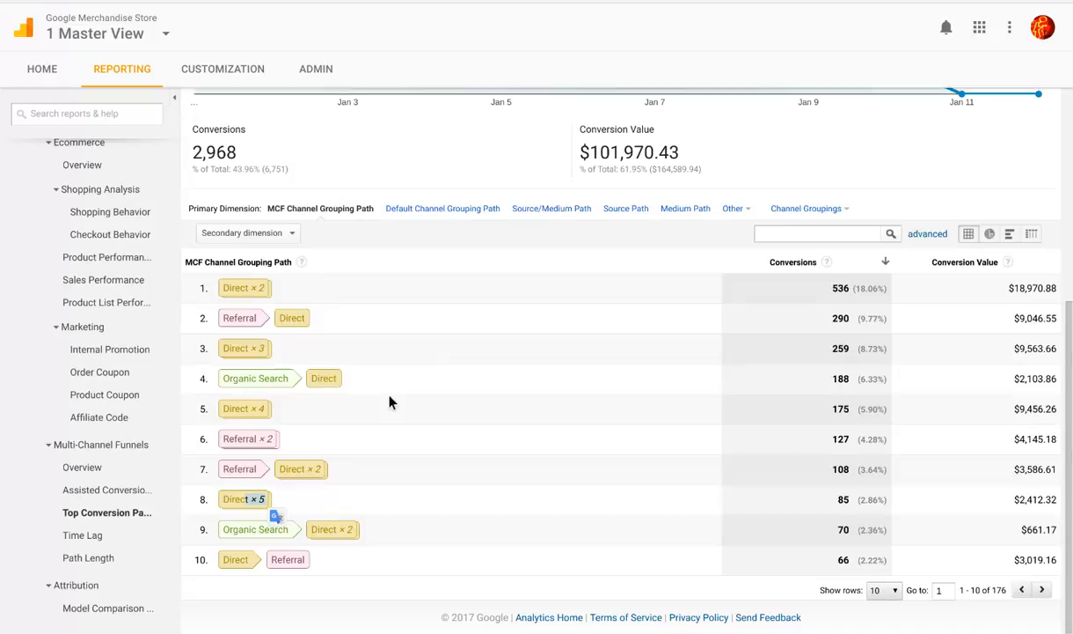
mouse_move(395, 408)
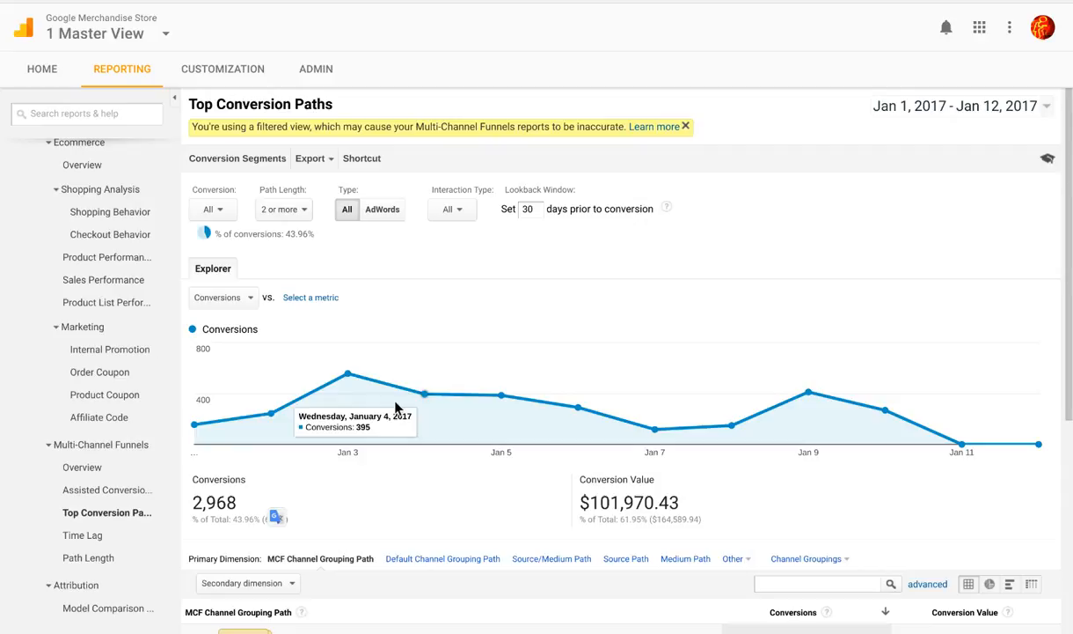
click(283, 208)
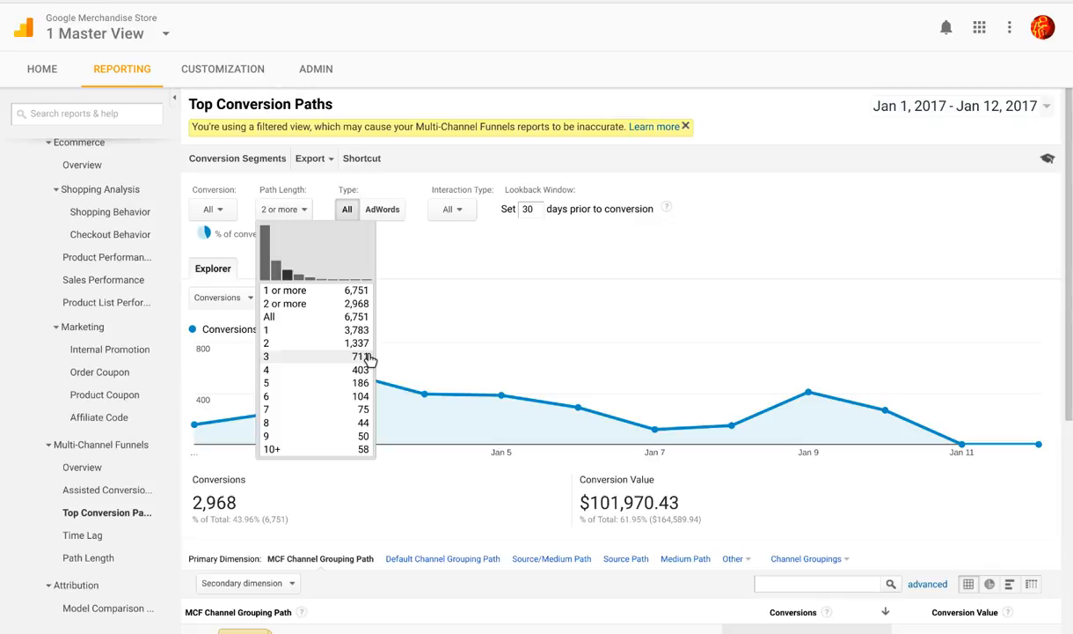
mouse_move(376, 419)
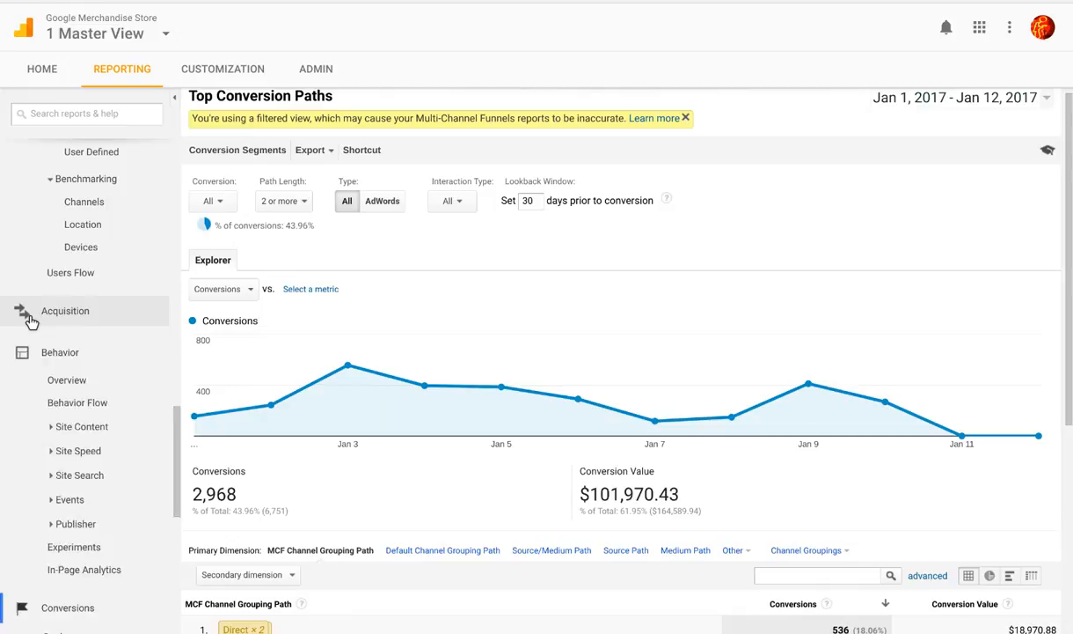
- Open the User Explorer report from the Audience section of the Reporting sidebar
click(65, 310)
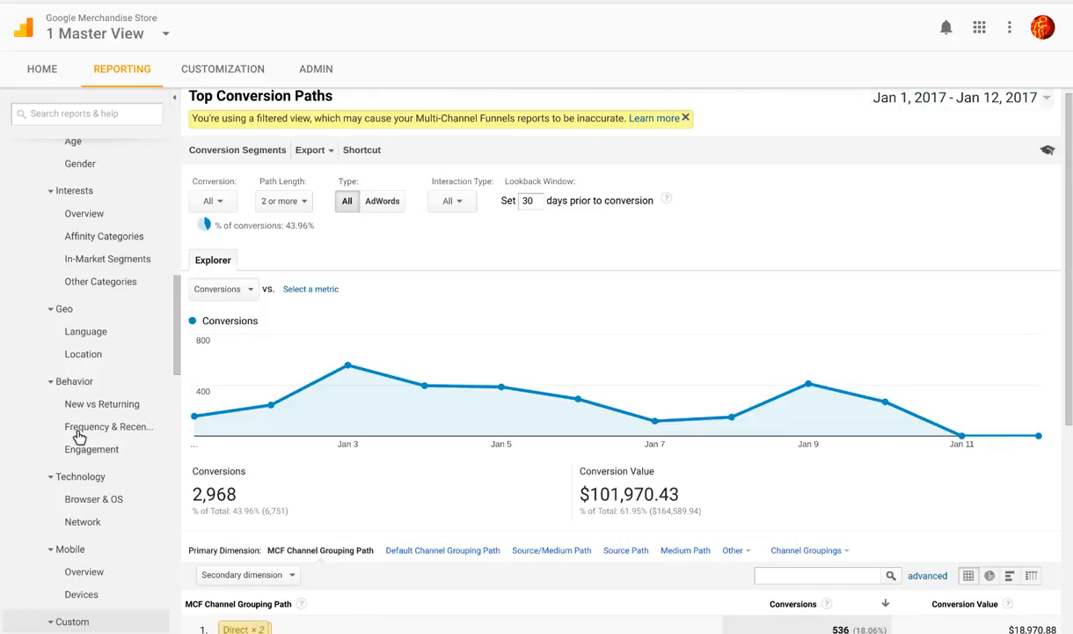
click(76, 303)
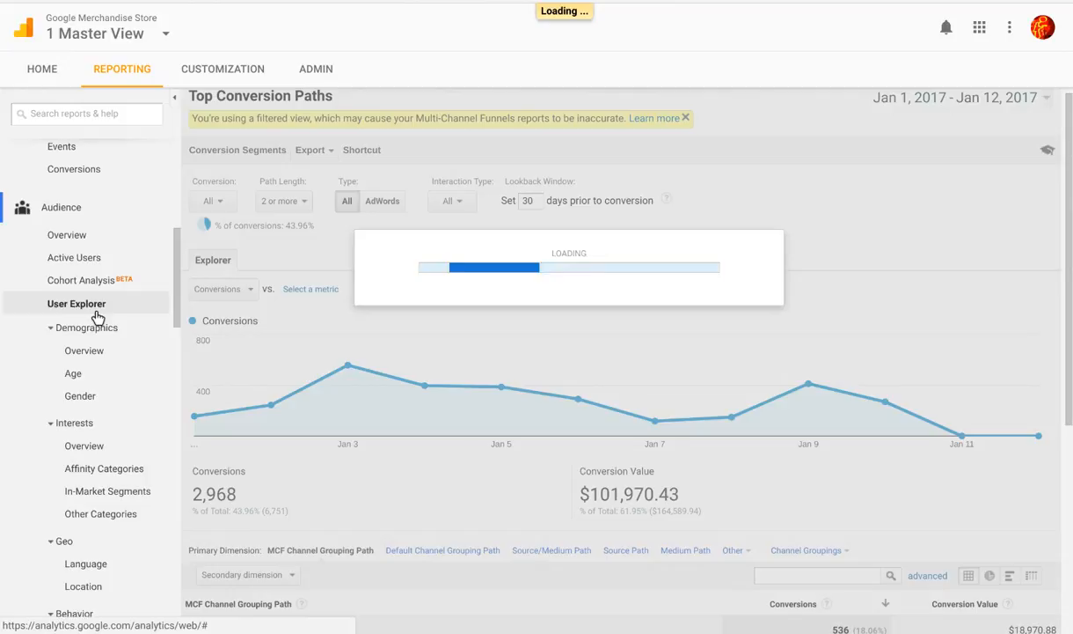
click(76, 303)
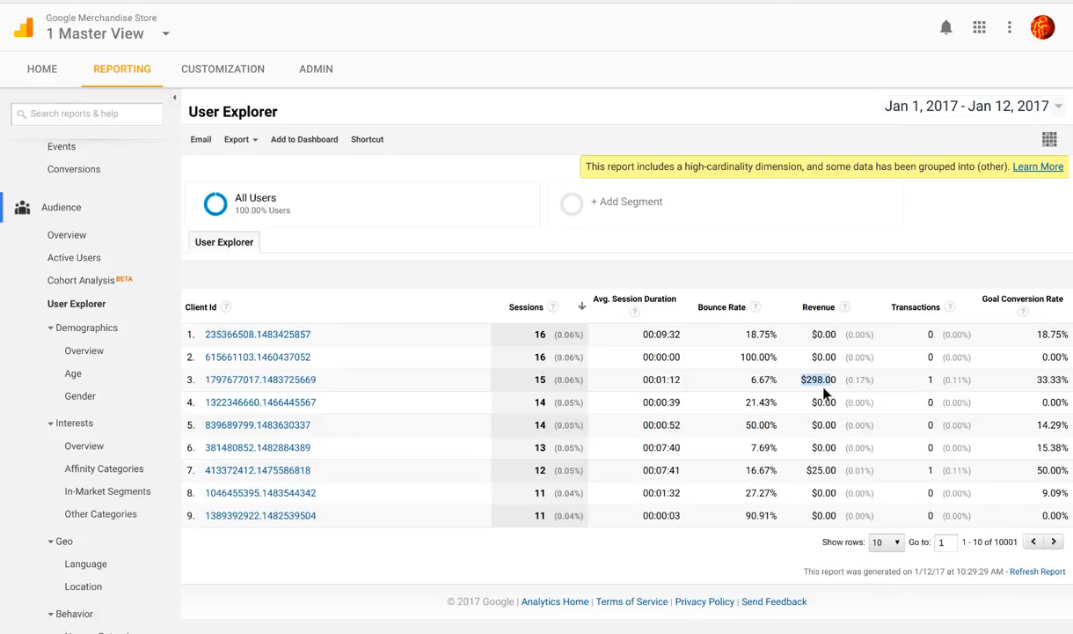
- Review client 1797677017.1483725669's expanded session timeline, then return to the User Explorer list
click(259, 379)
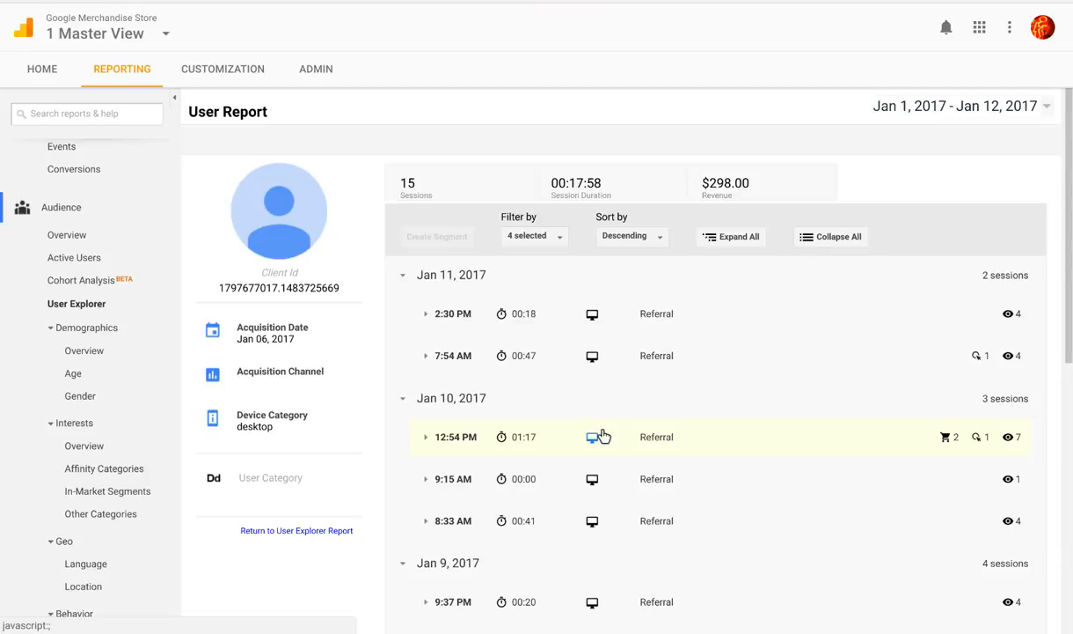
scroll(down, 3)
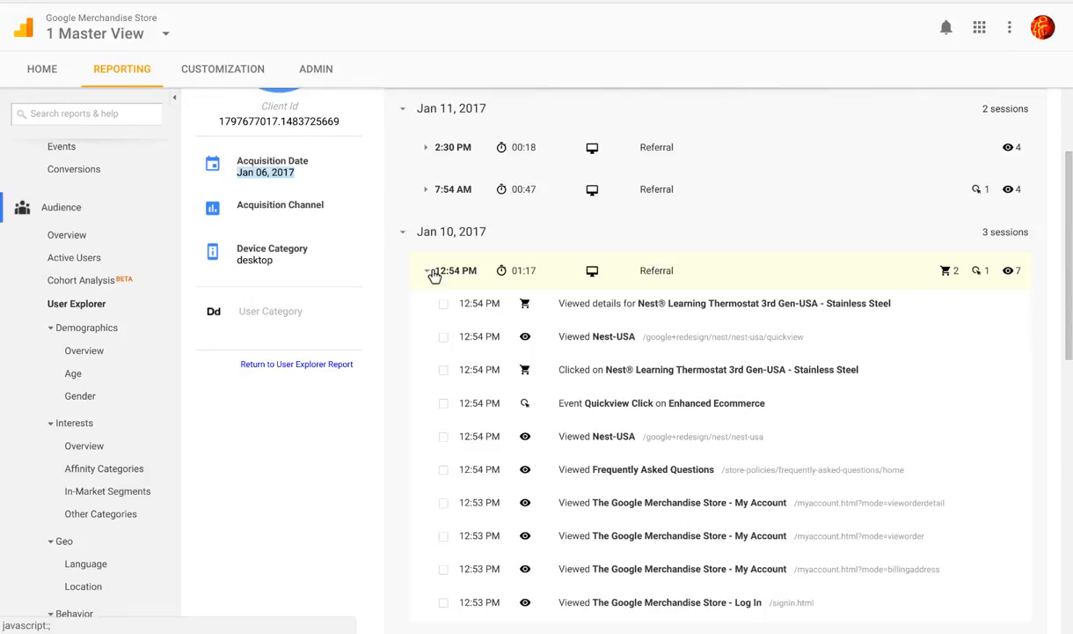
click(427, 270)
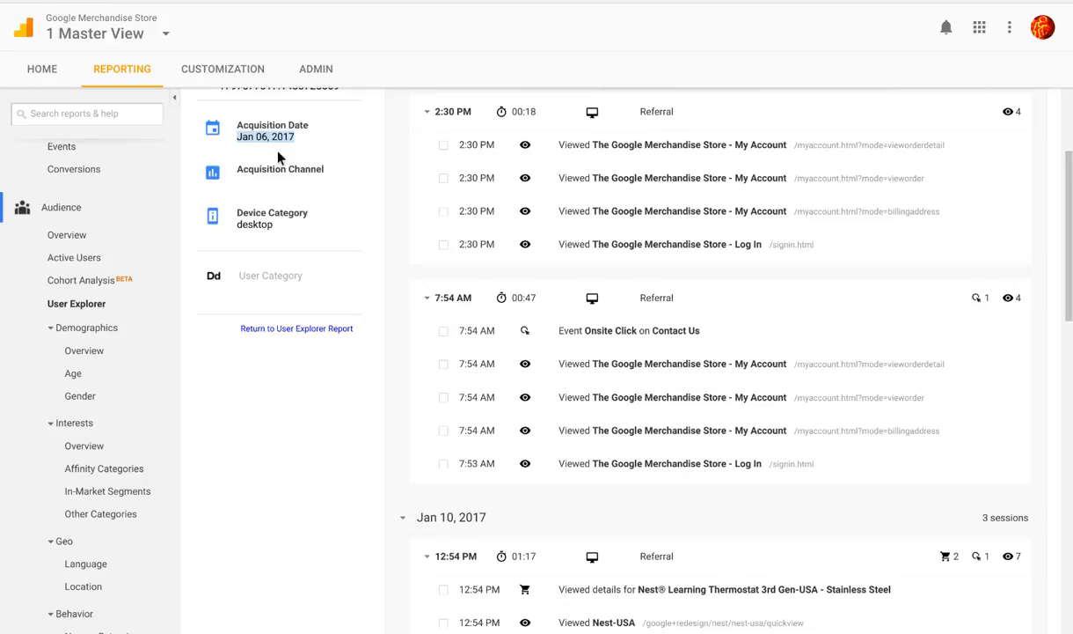
scroll(down, 3)
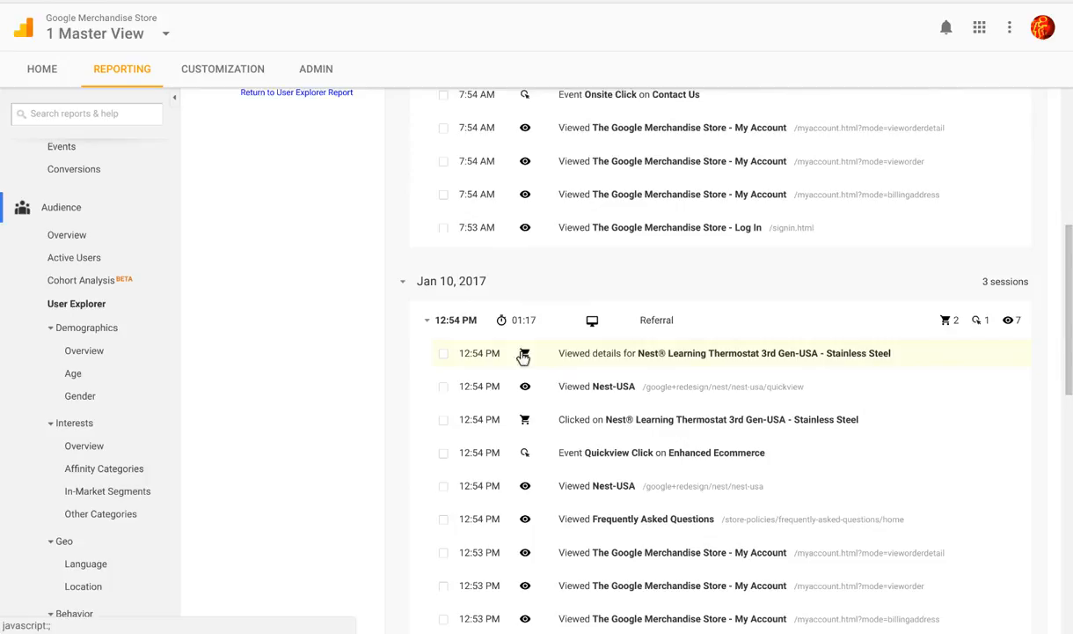
click(524, 353)
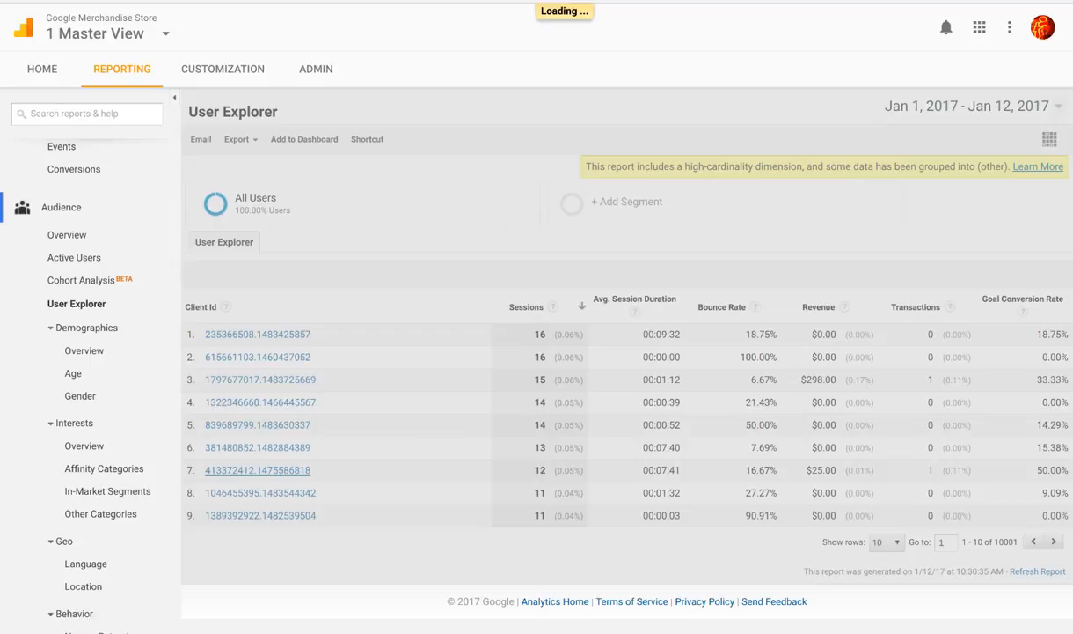
- Open client 413372412.1475586818's 12-session report and expand its Jan 4, 2:36 PM session
click(257, 469)
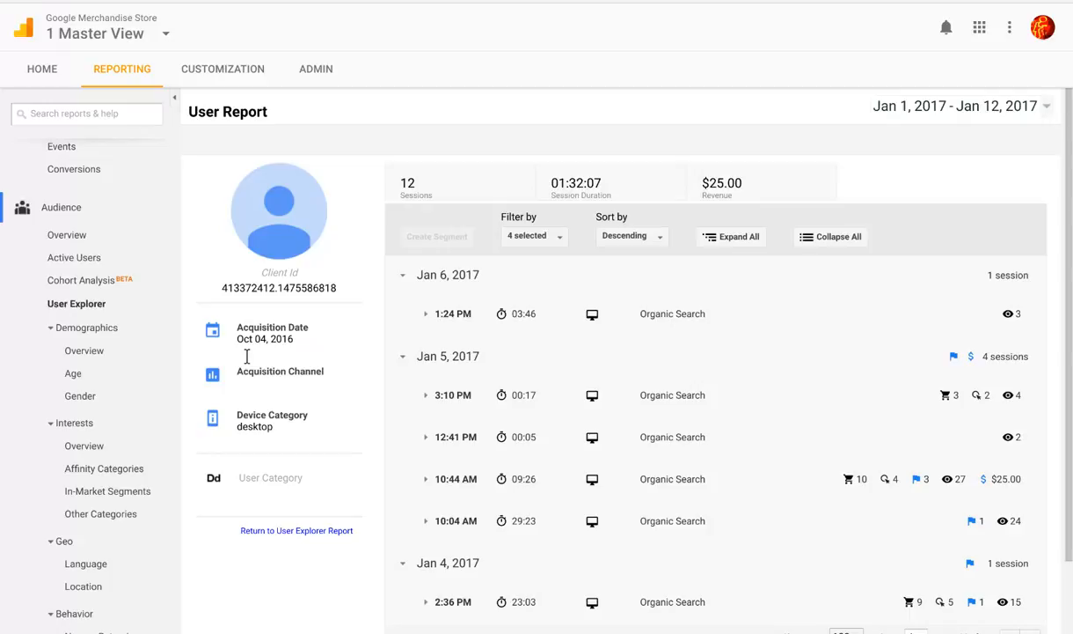
scroll(down, 3)
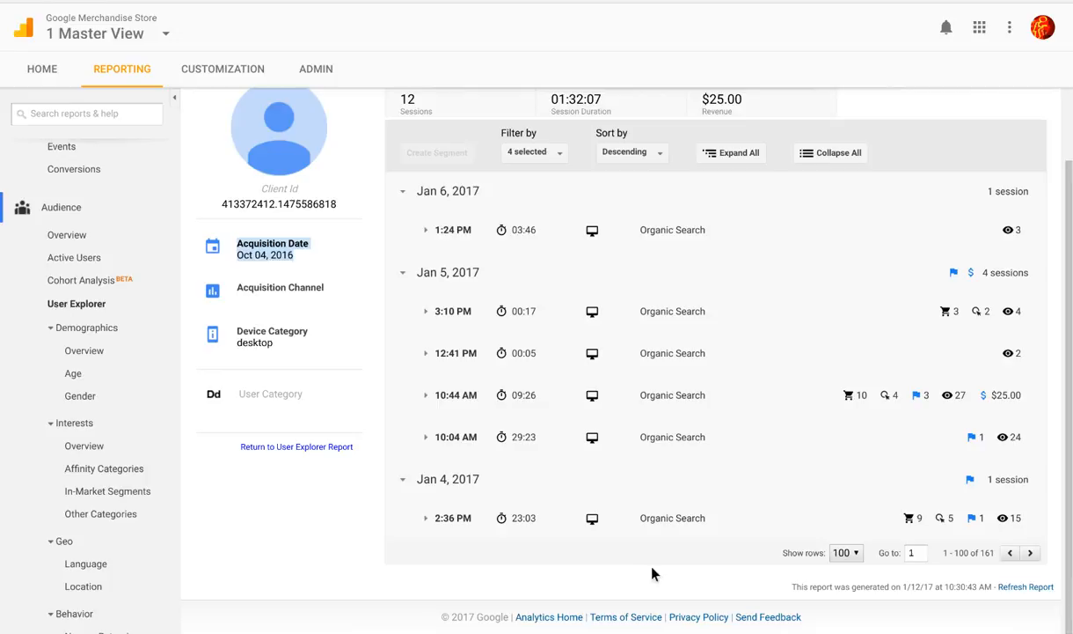
mouse_move(661, 577)
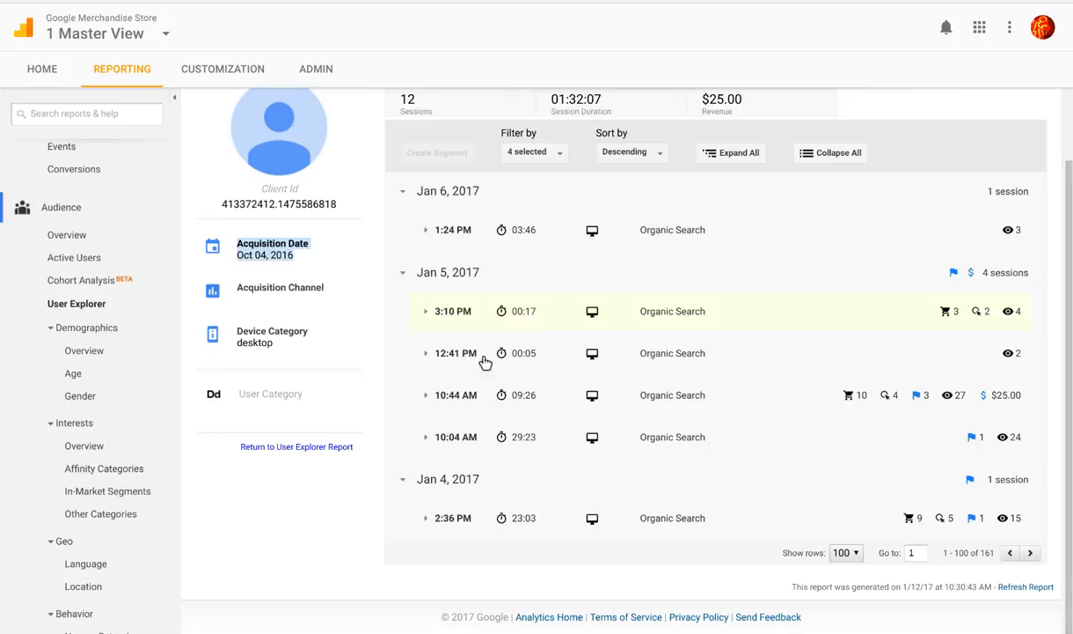
click(426, 311)
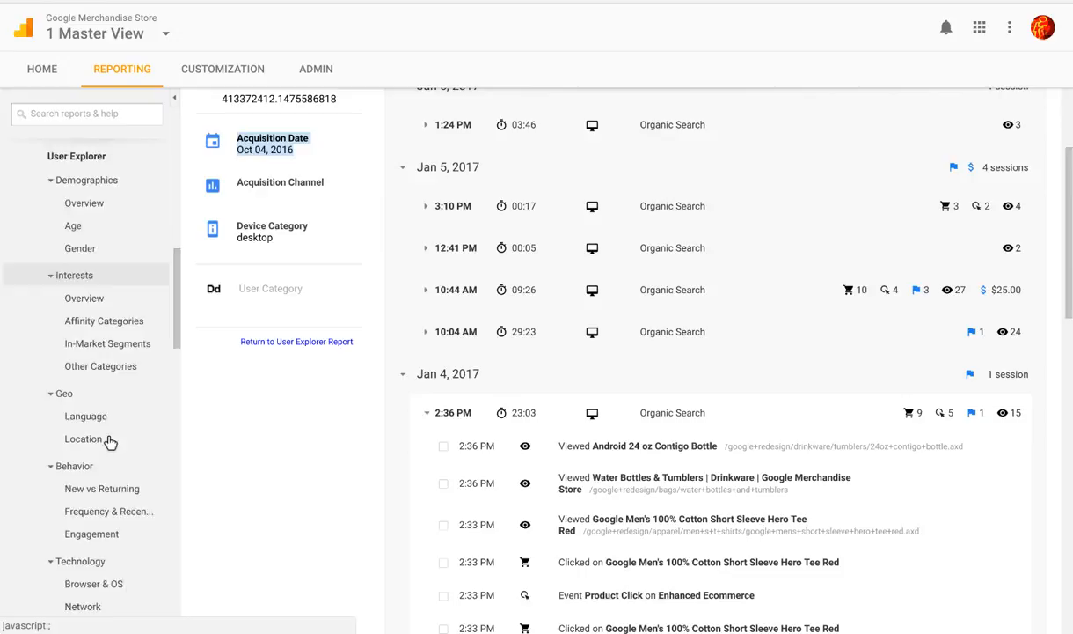
- Show the Shopping Behavior funnel, narrowing from 25,761 sessions to 889 with transactions
scroll(down, 3)
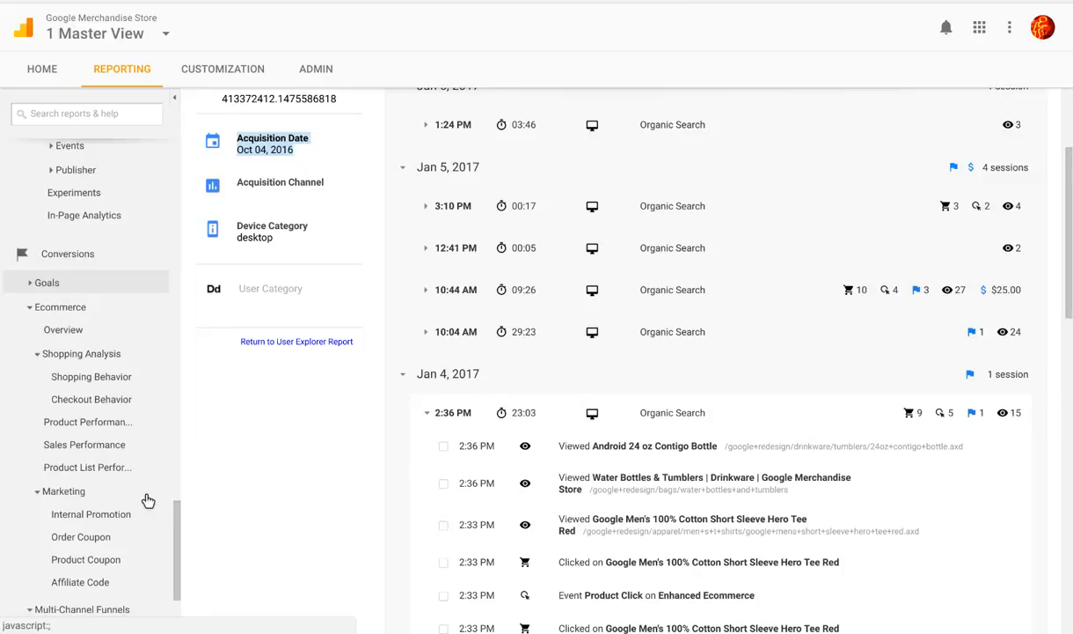
click(91, 376)
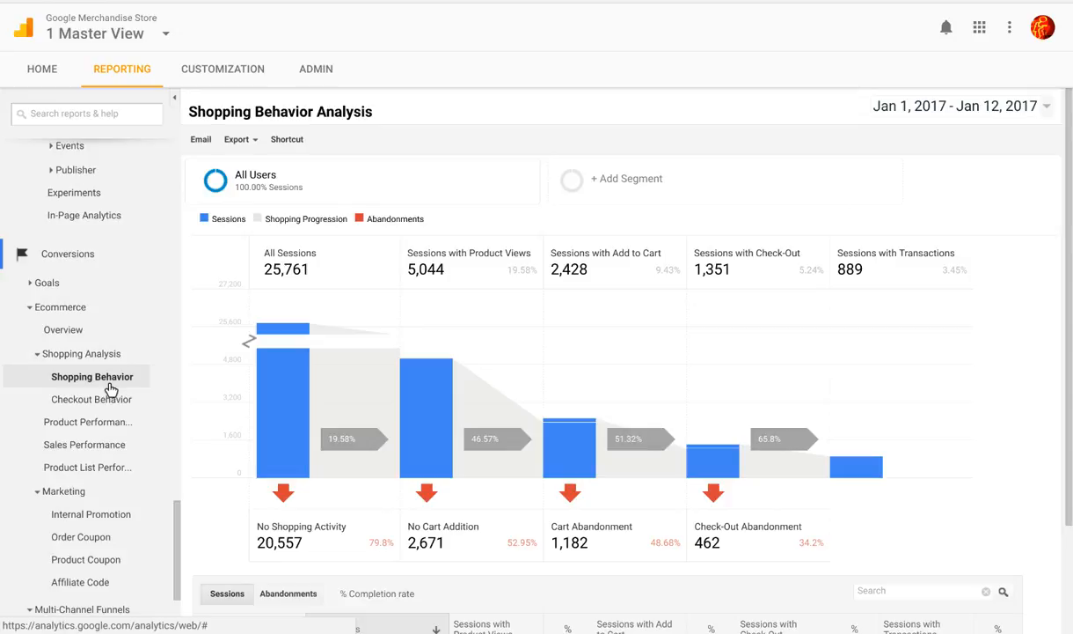
click(90, 398)
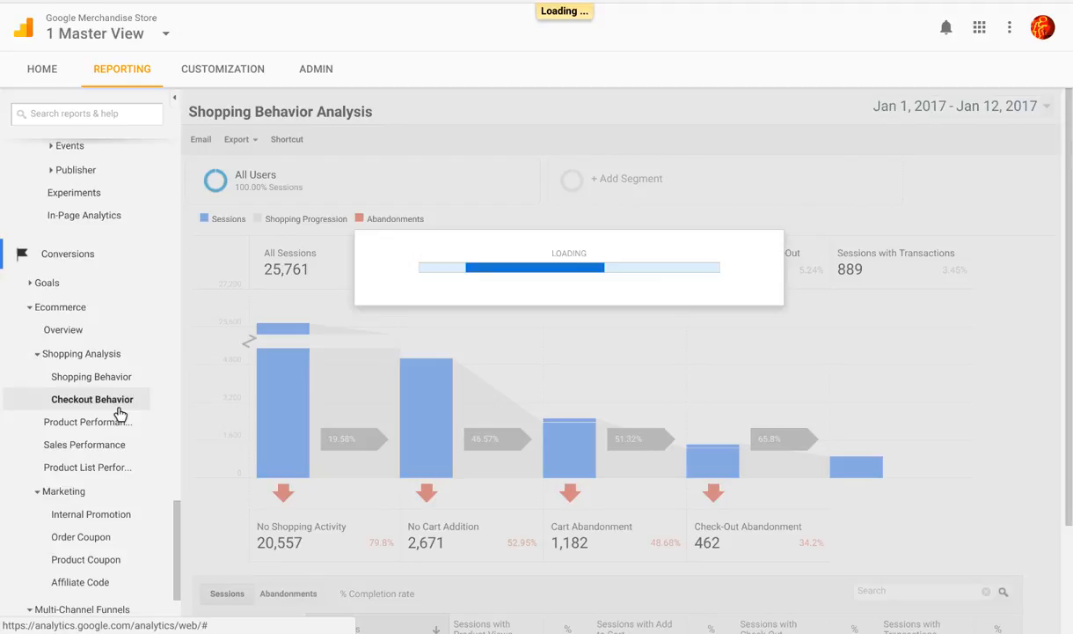
- View the Checkout Behavior funnel (1,325 / 1,094 / 914 / 889) and its User Type table
click(92, 398)
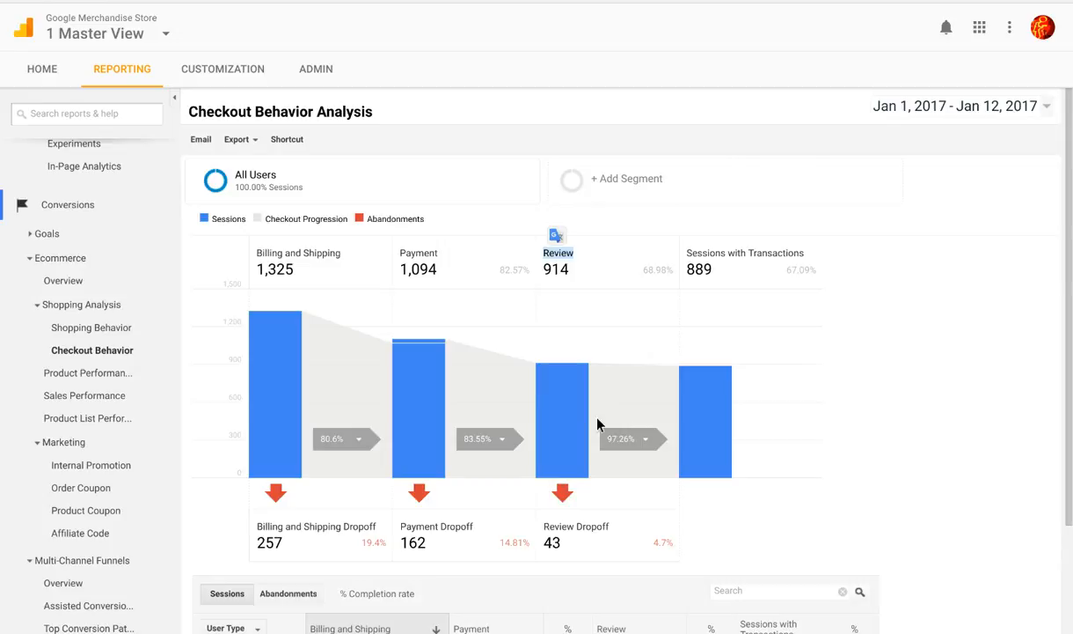
mouse_move(874, 223)
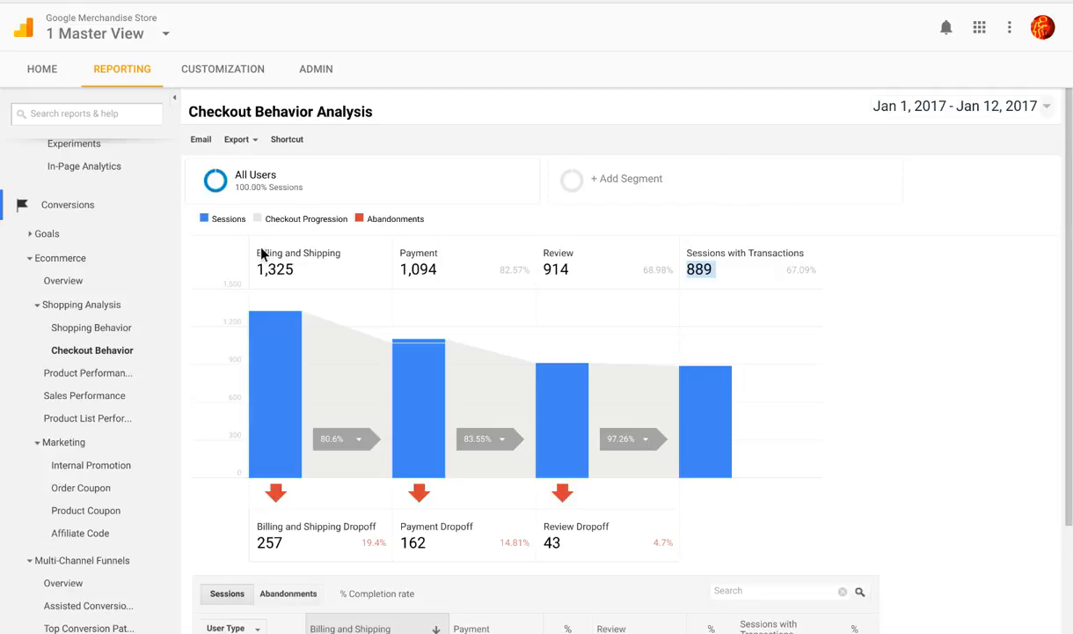
scroll(down, 3)
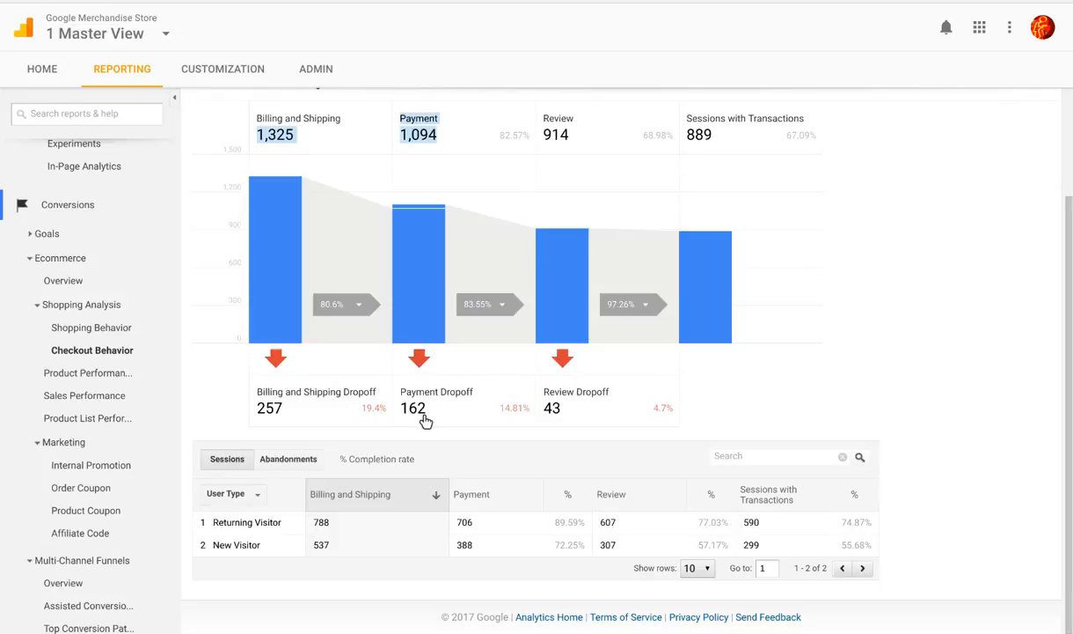